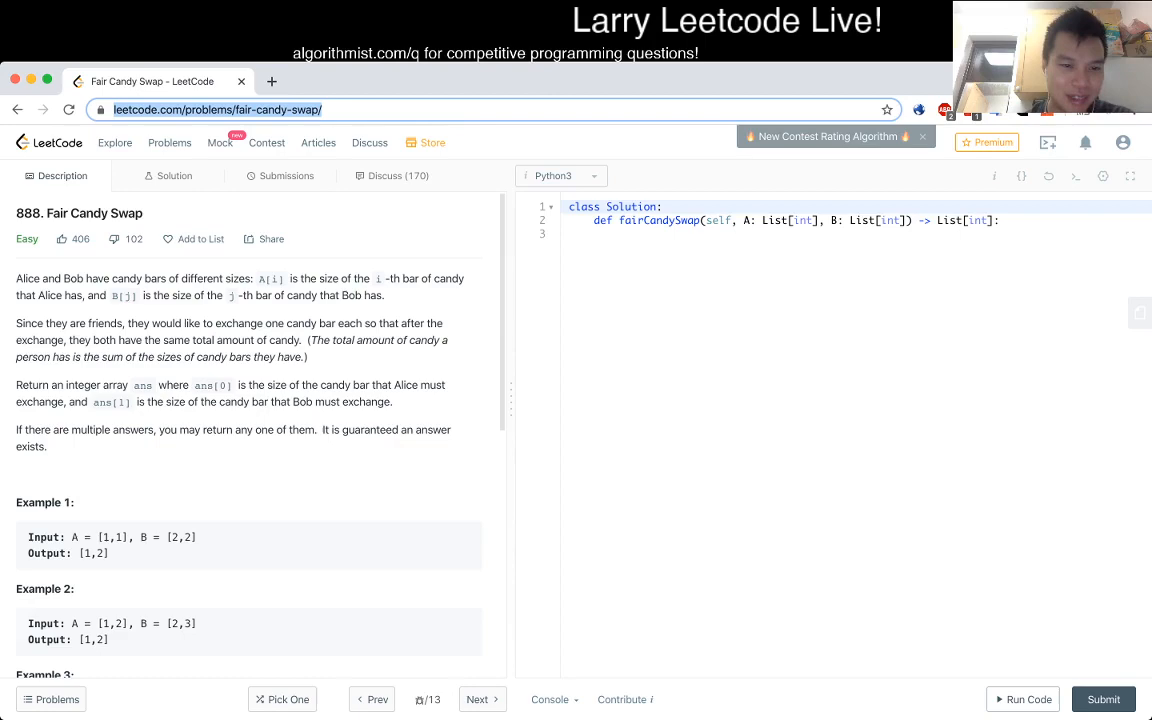
- Scroll through the Fair Candy Swap problem description and examples before coding
scroll("down", 3)
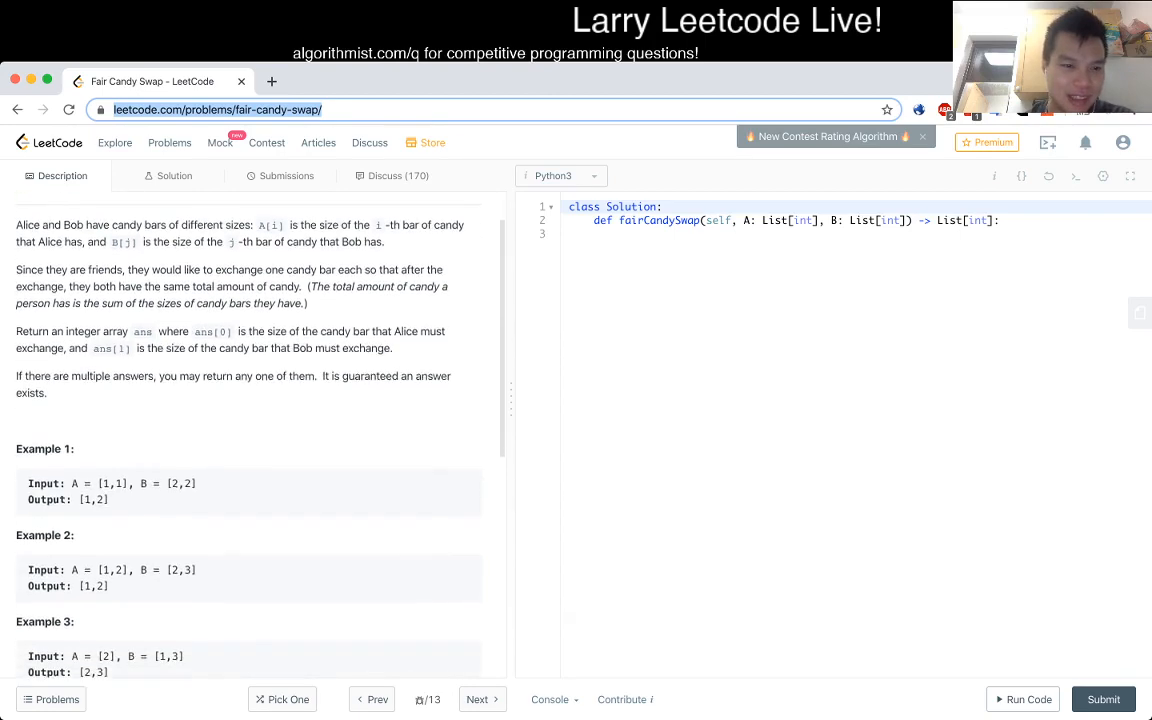
scroll("down", 3)
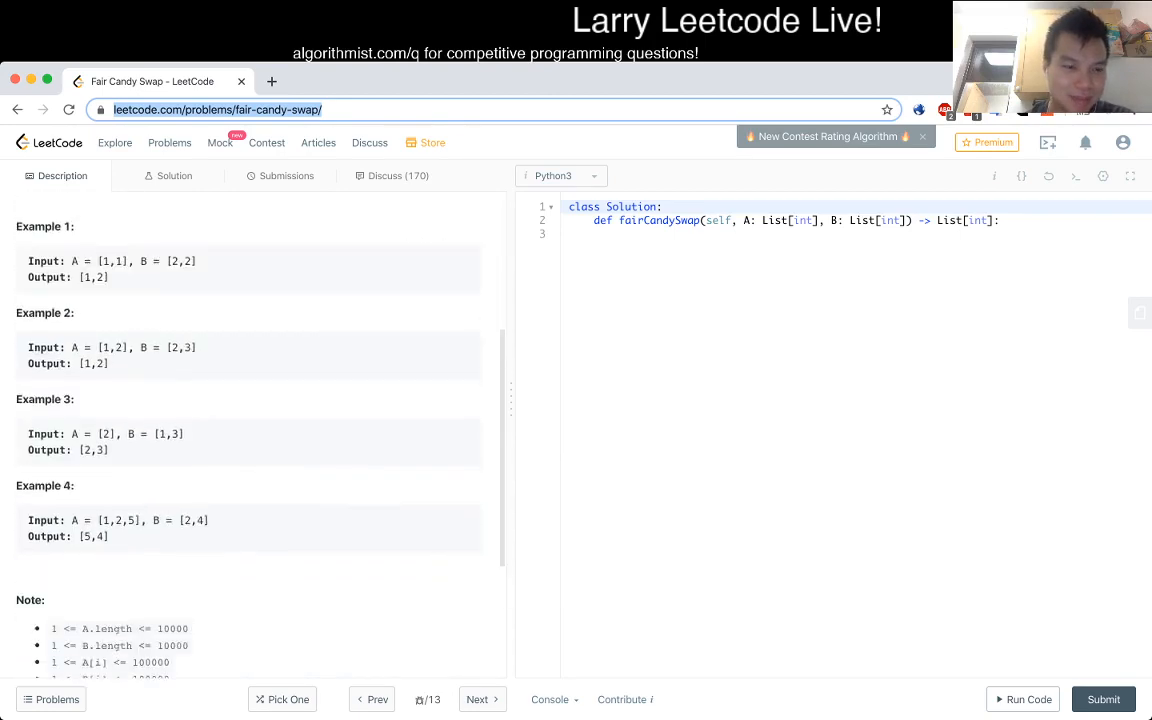
scroll("down", 3)
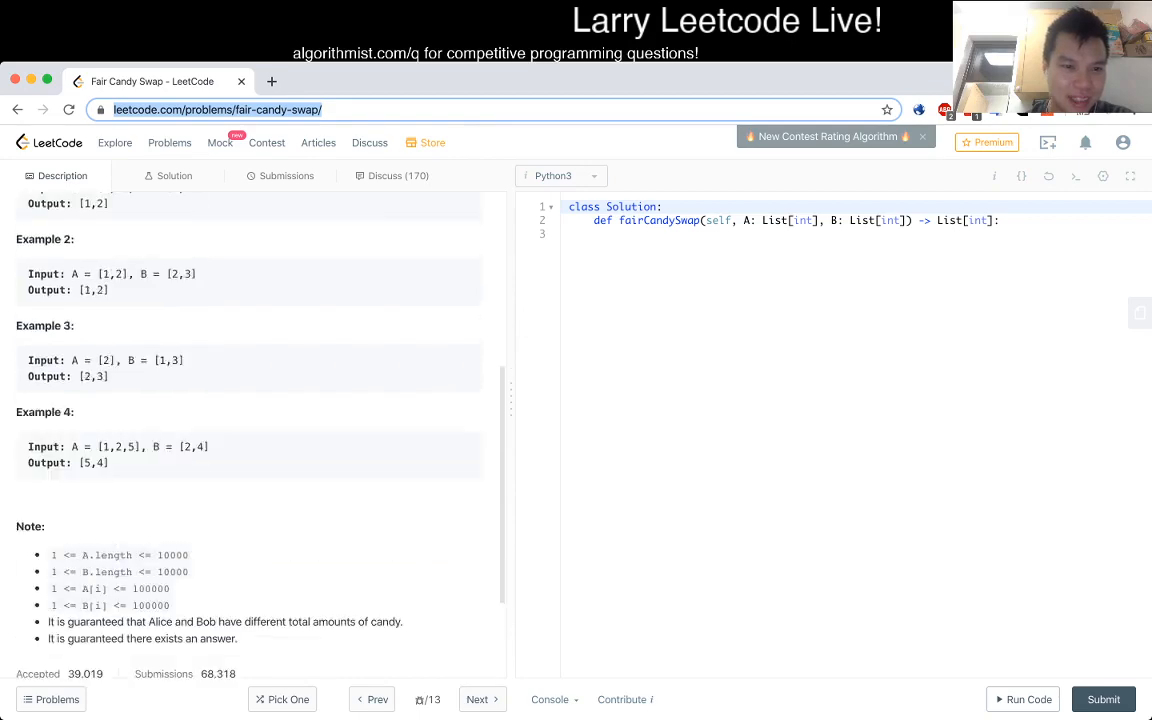
scroll("up", 3)
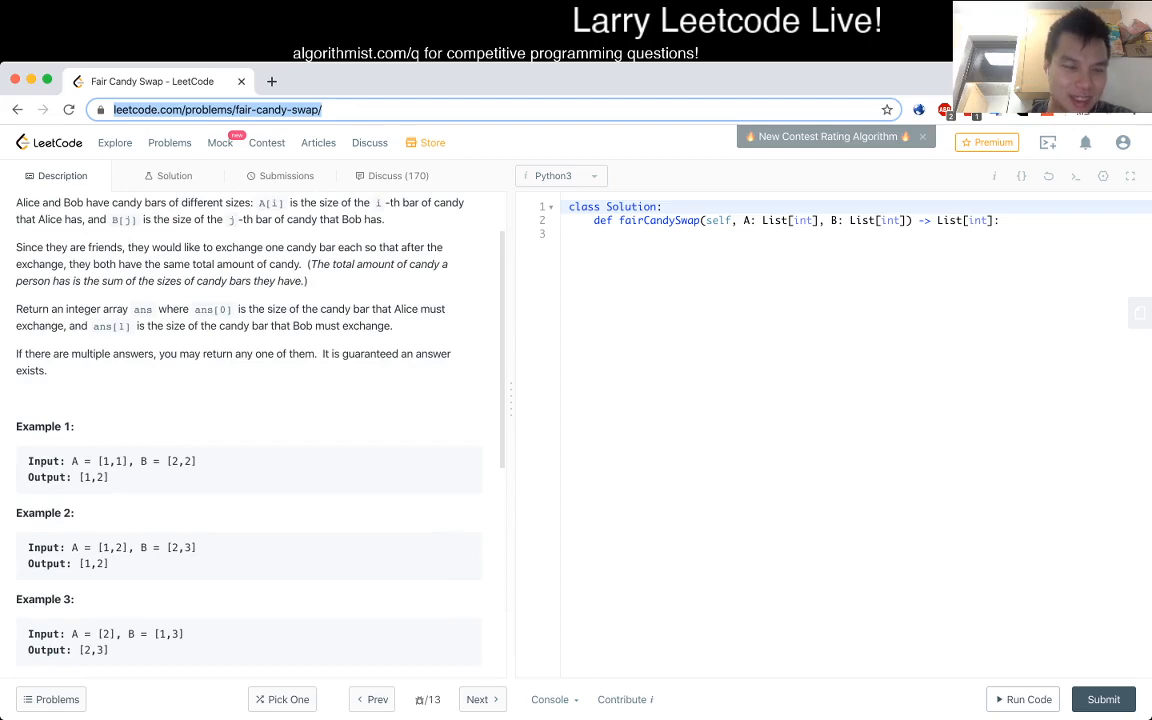
scroll("down", 3)
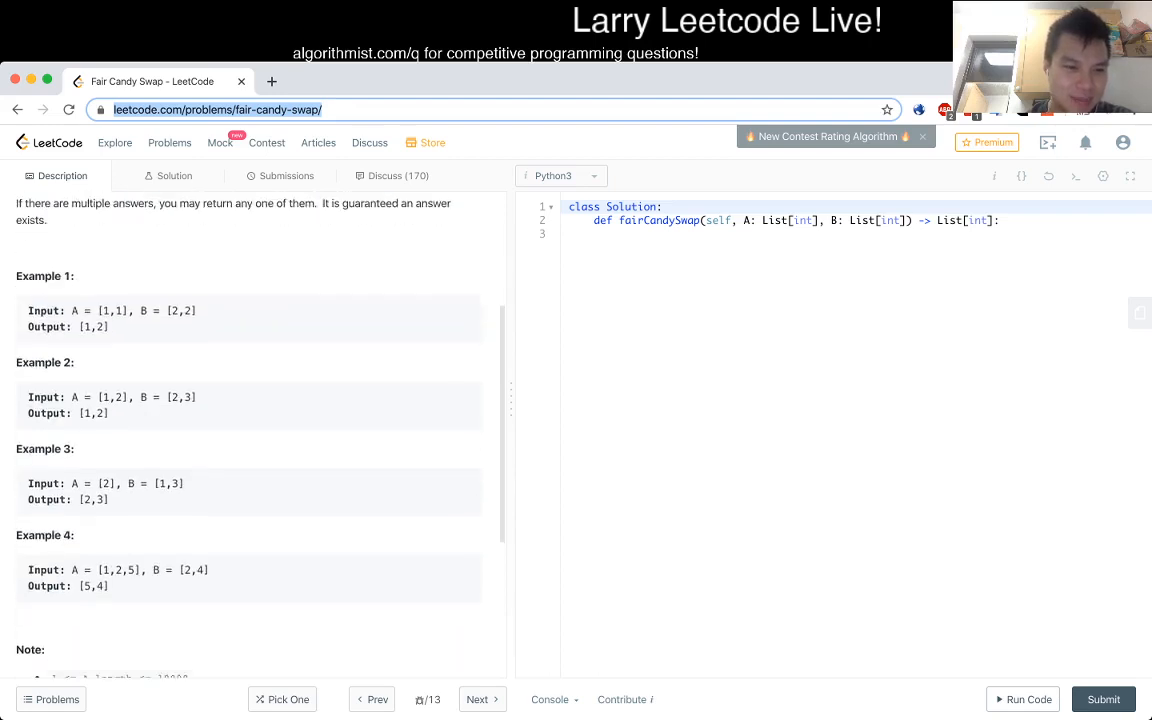
scroll("down", 3)
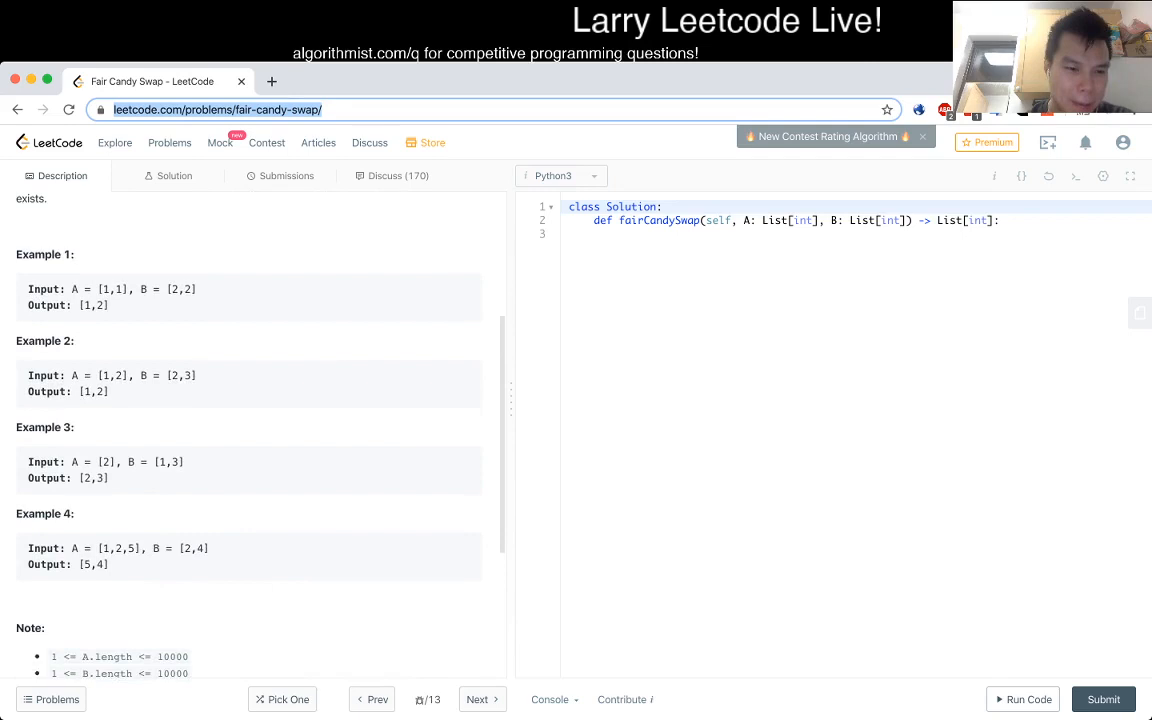
scroll("down", 3)
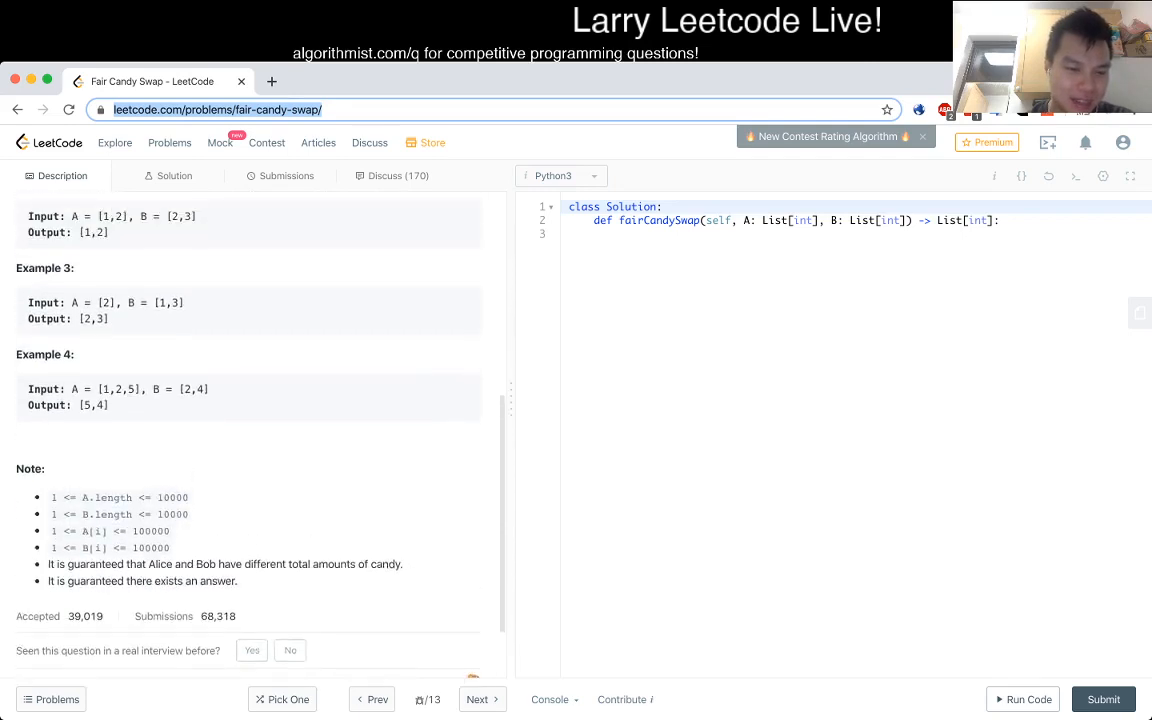
scroll("down", 3)
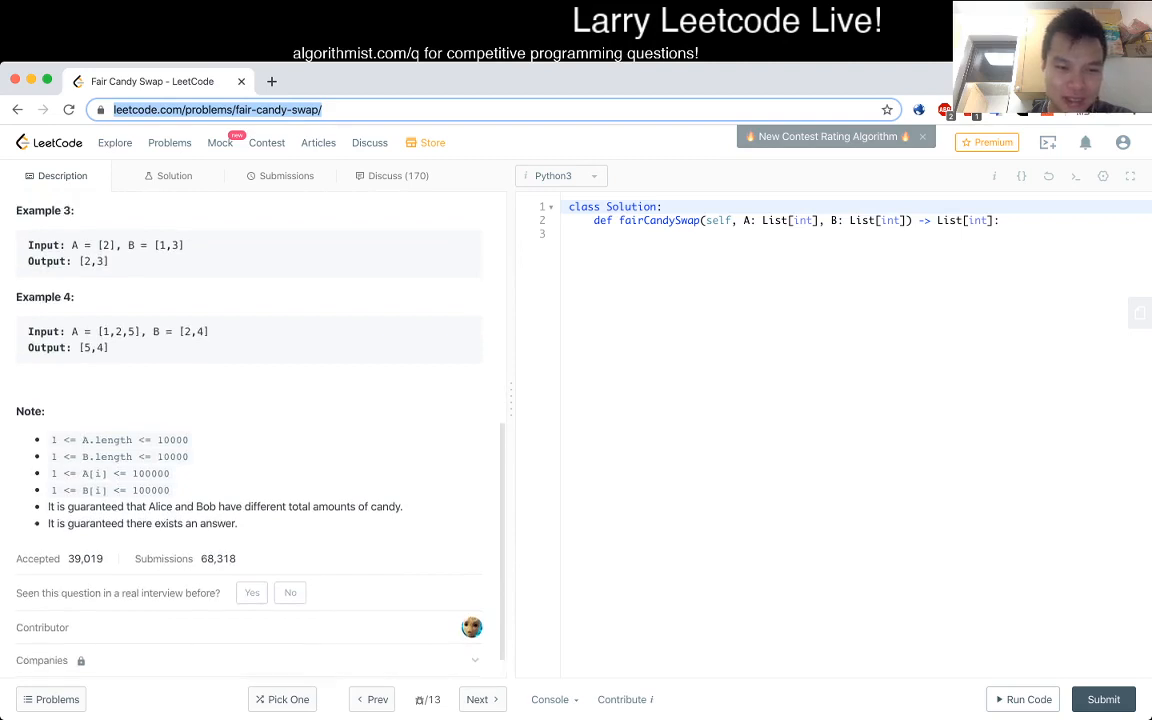
scroll("up", 3)
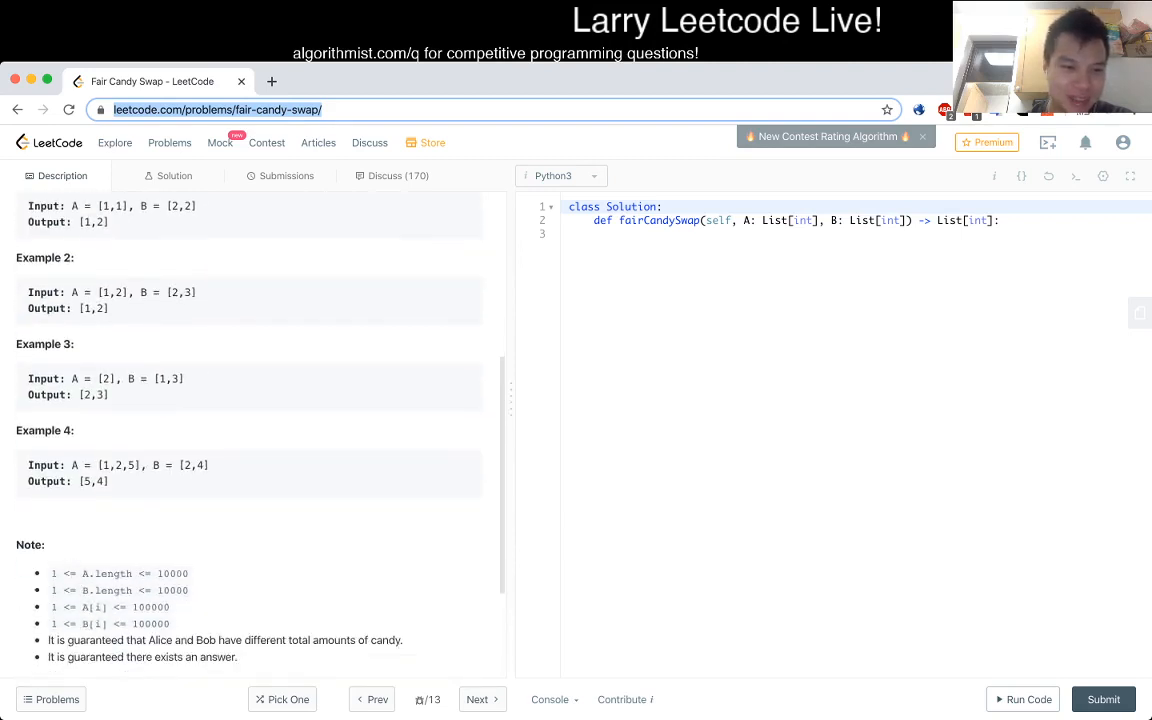
scroll("up", 3)
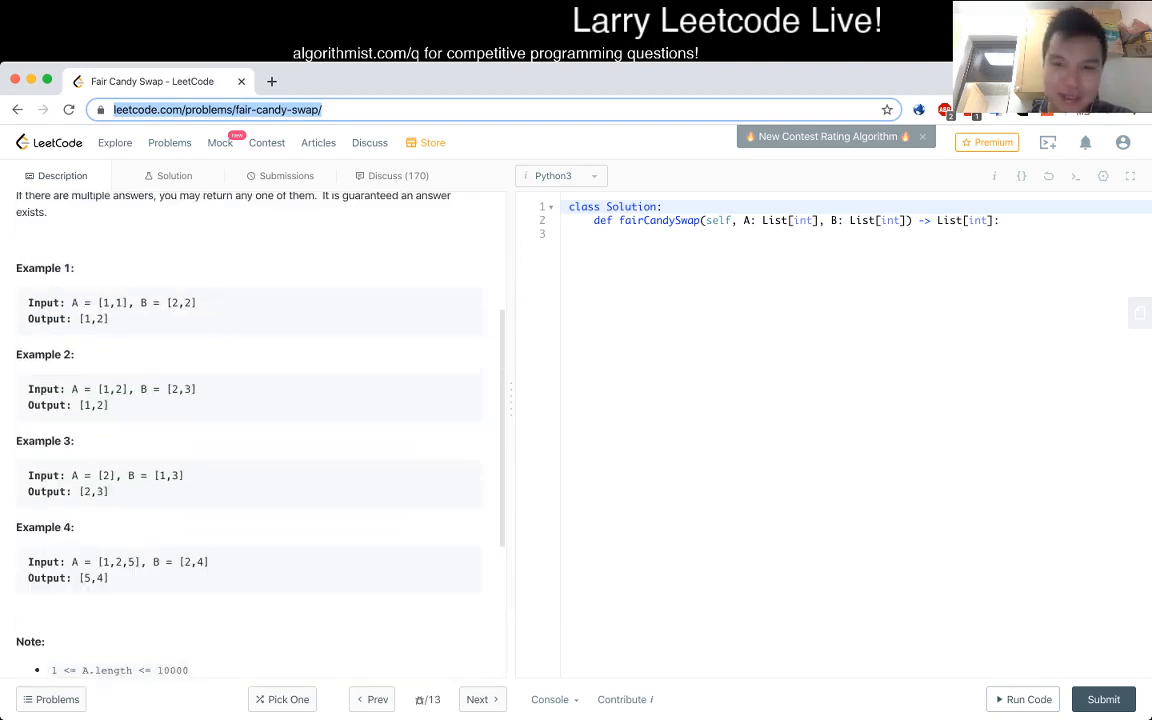
scroll("up", 3)
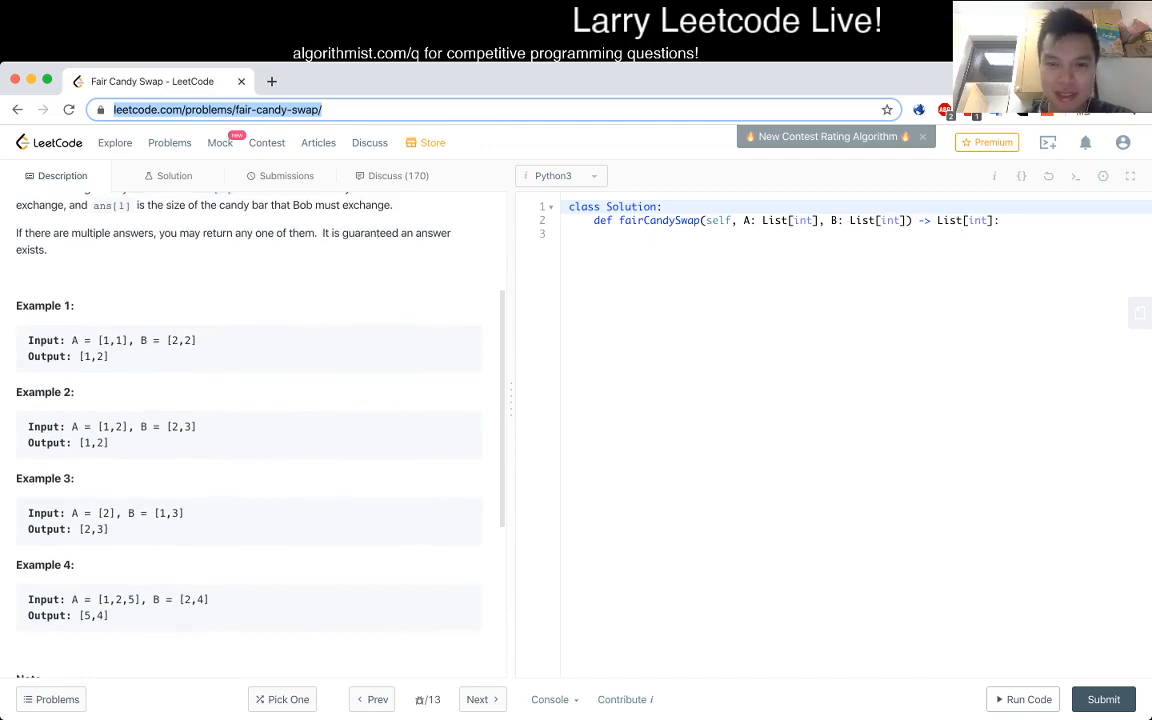
- Begin fairCandySwap with Asum = sum(A) and start the Bsum = sum(B) line
type("Asum = s")
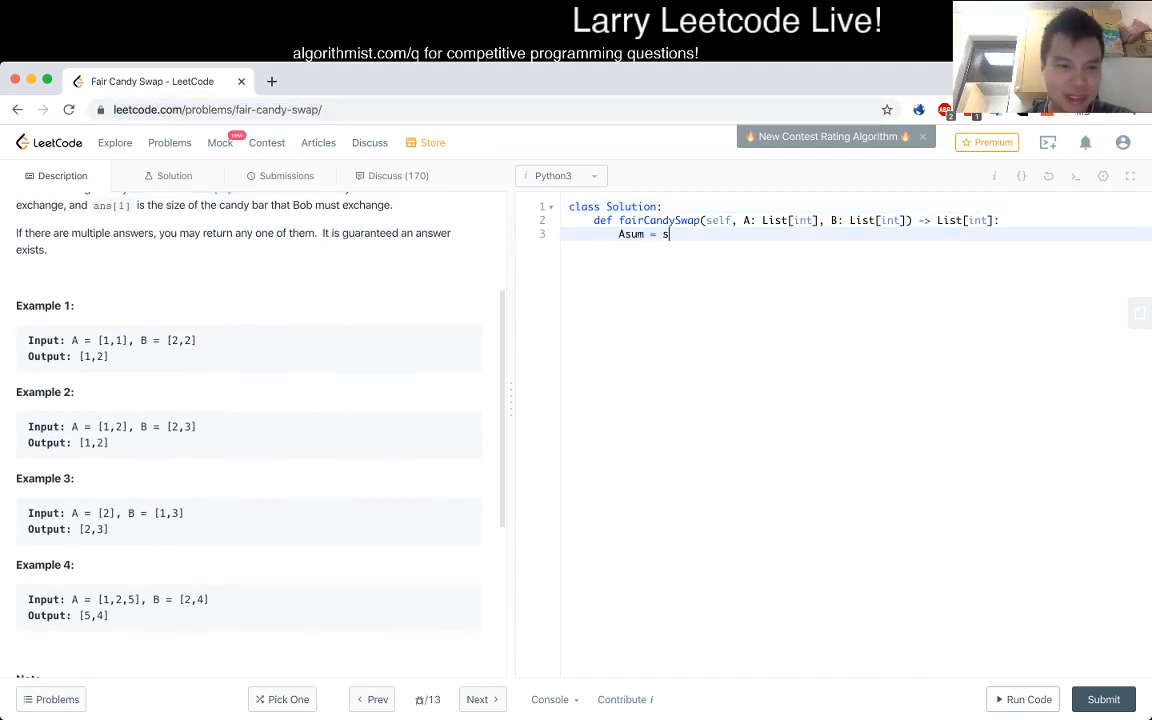
type("um(A)")
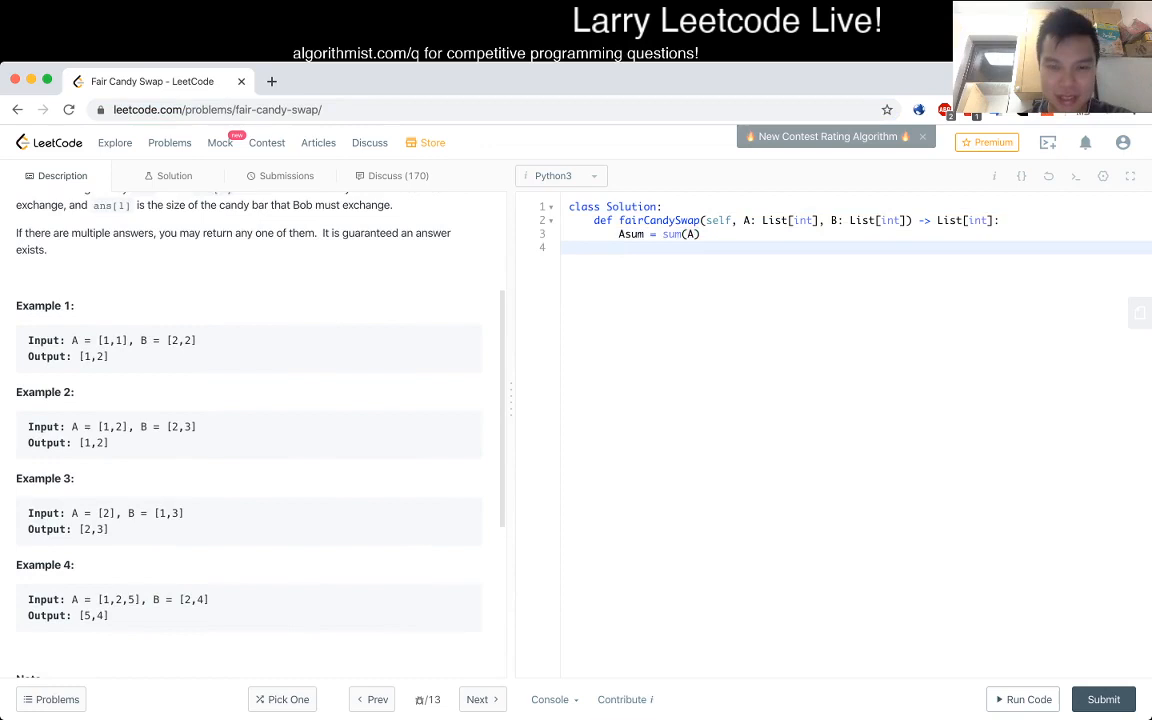
type("Bsum = sum(B")
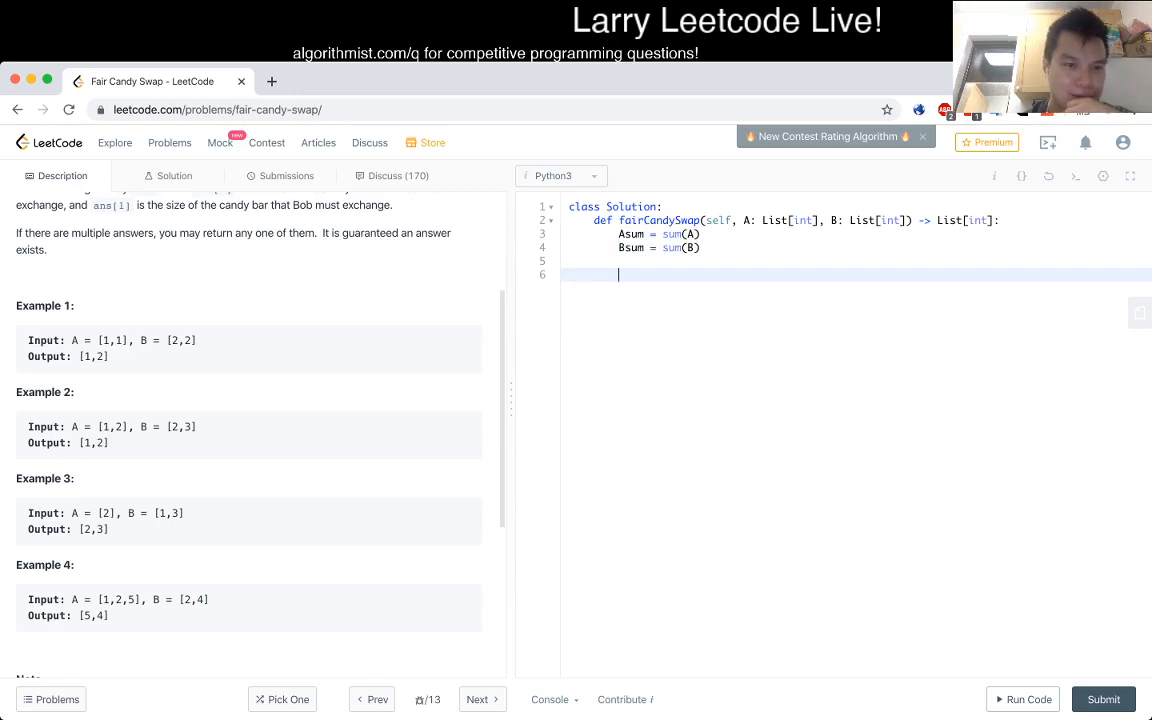
scroll("up", 3)
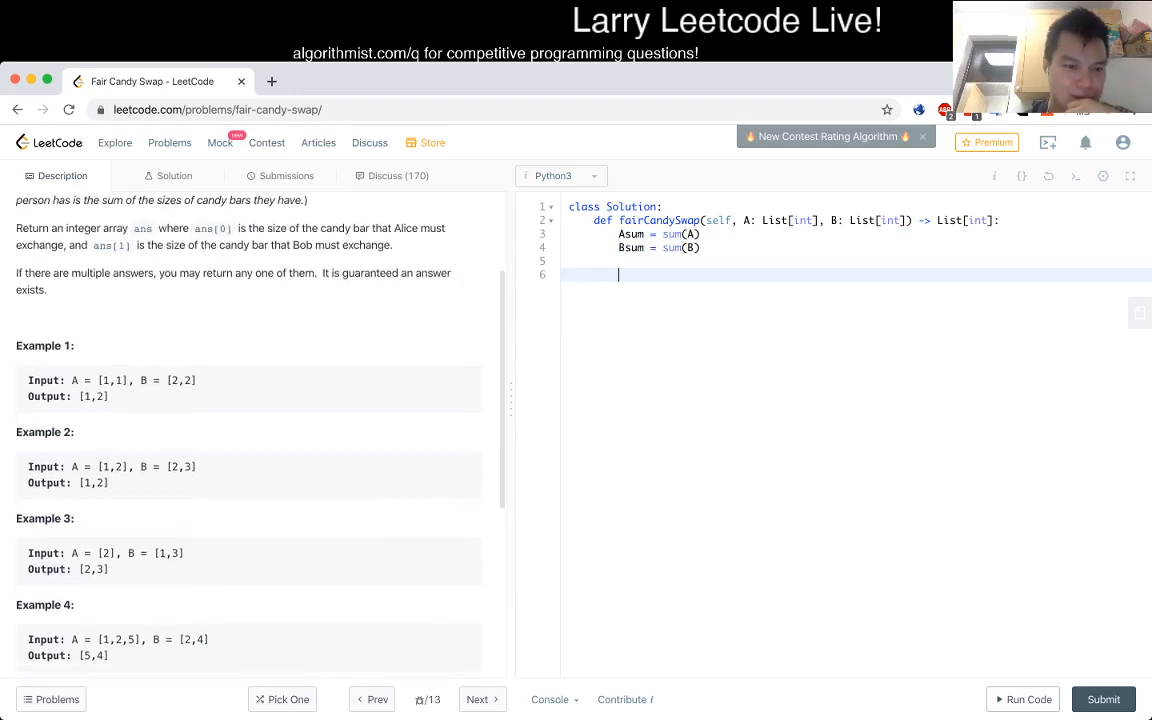
scroll("down", 3)
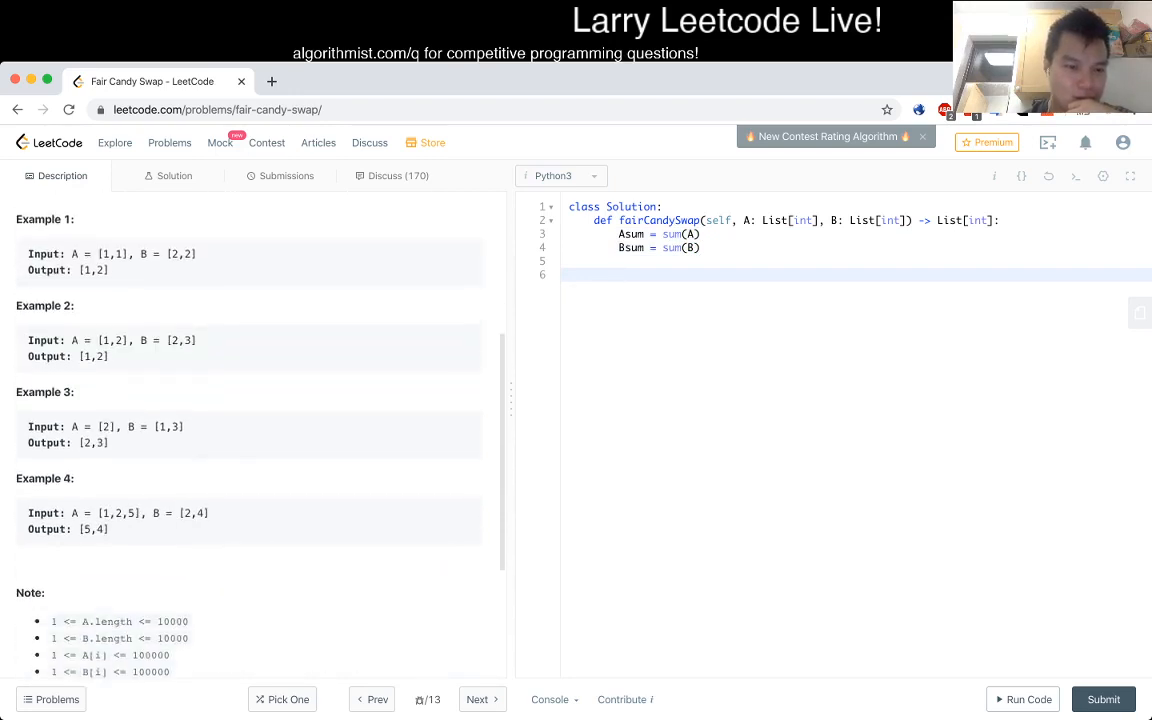
scroll("down", 3)
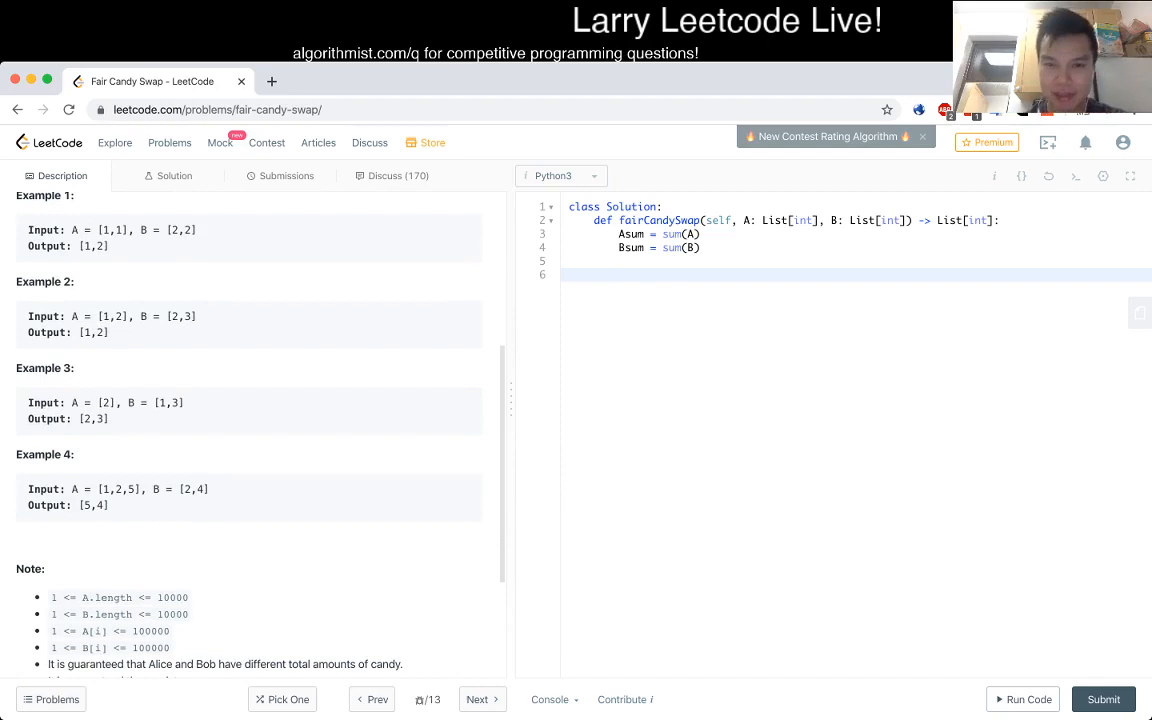
- Add delta = Asum - Bsum after the sums, then review the problem's Note constraints
type("delt")
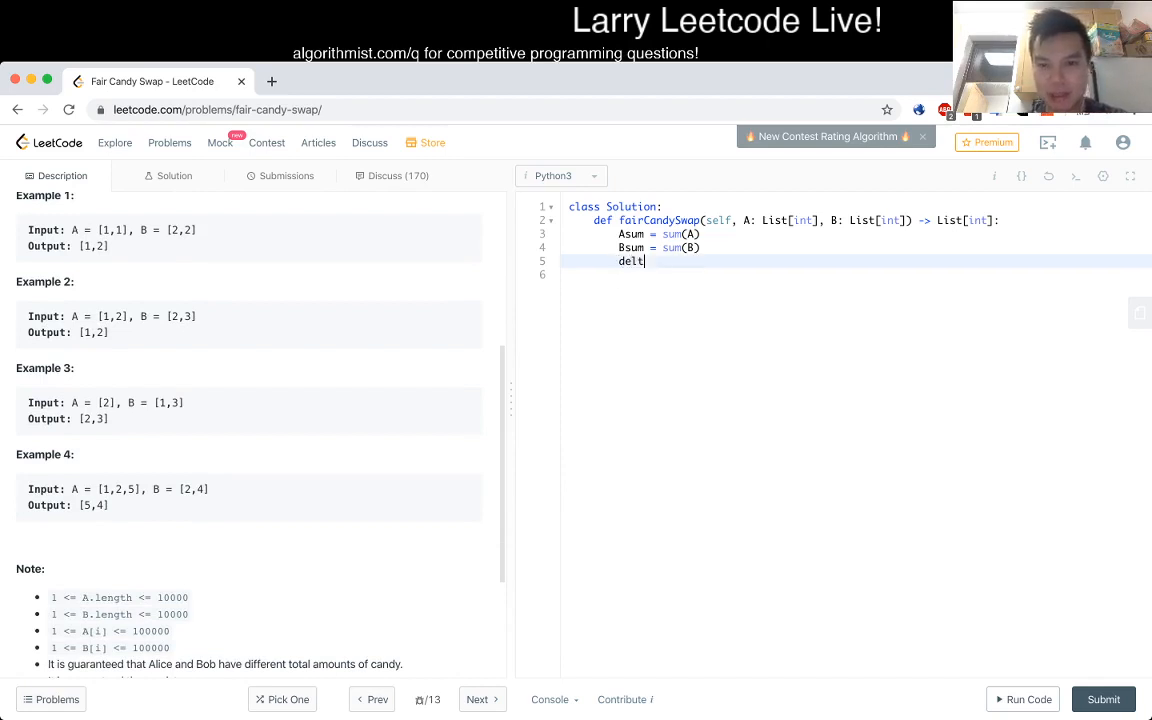
type("a = Asum - Bsum")
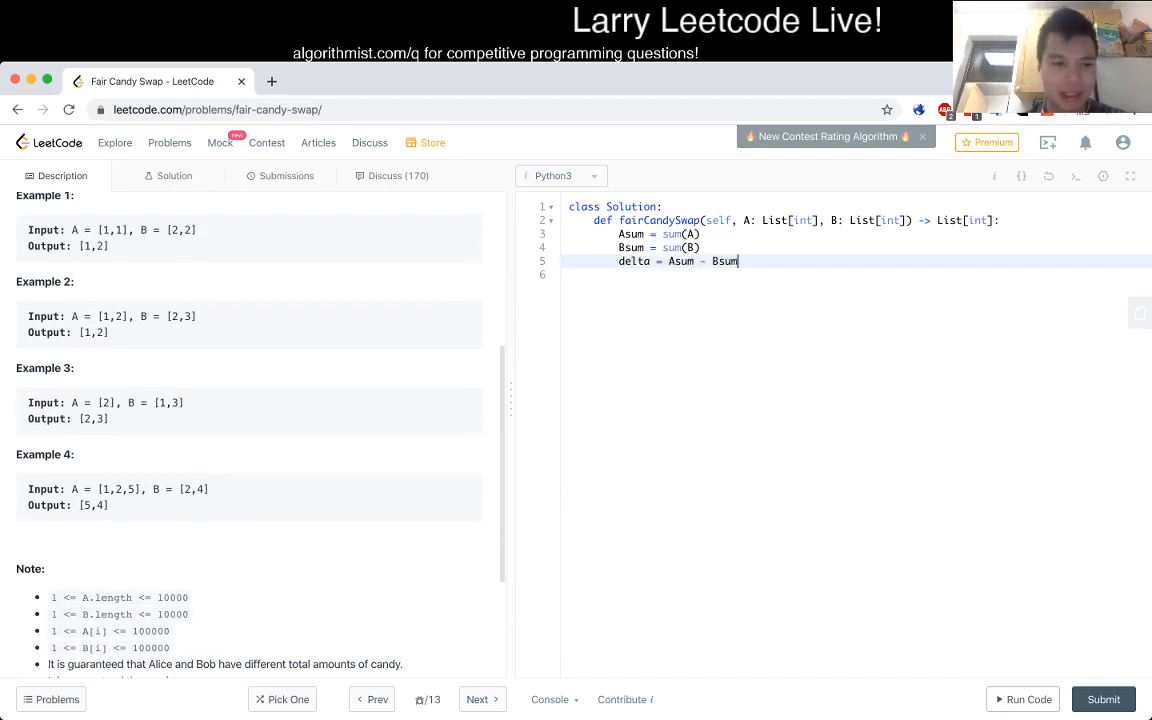
key("enter")
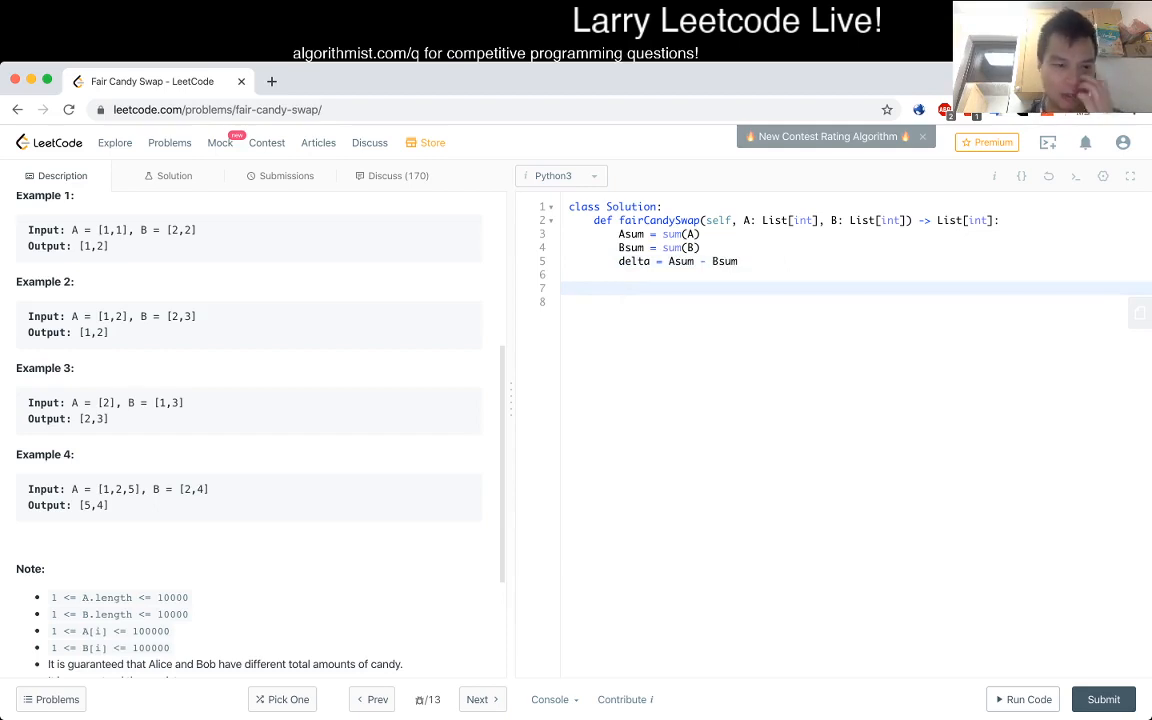
left_click(618, 288)
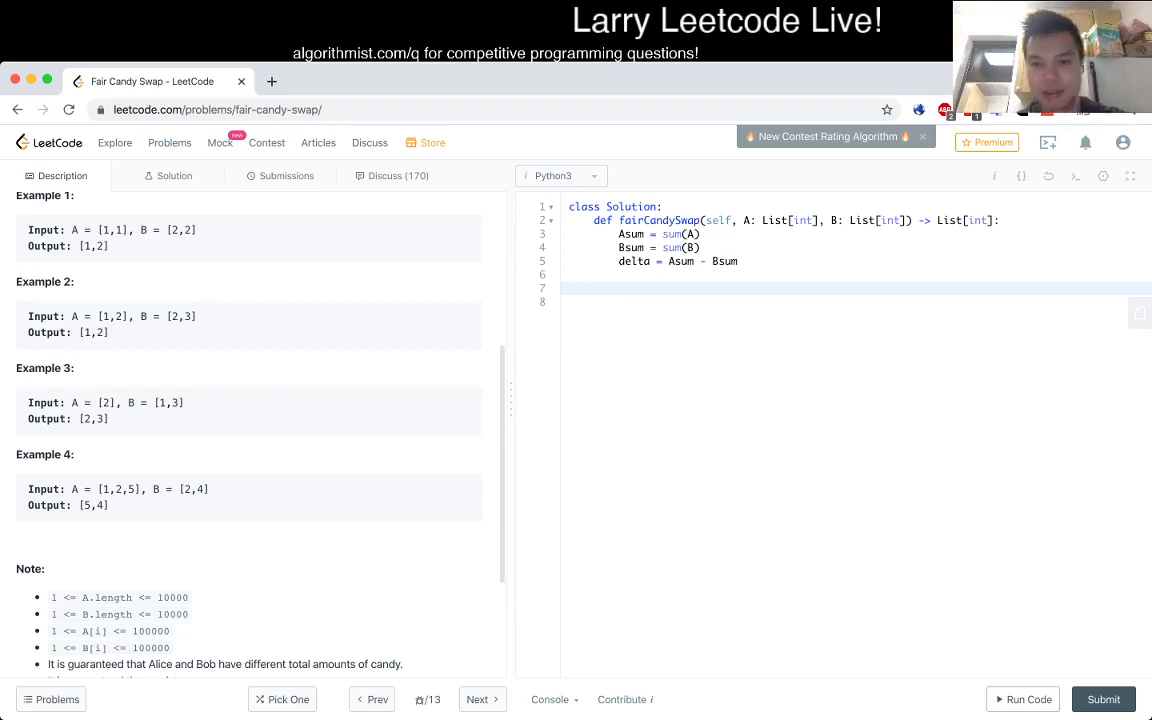
left_click(618, 288)
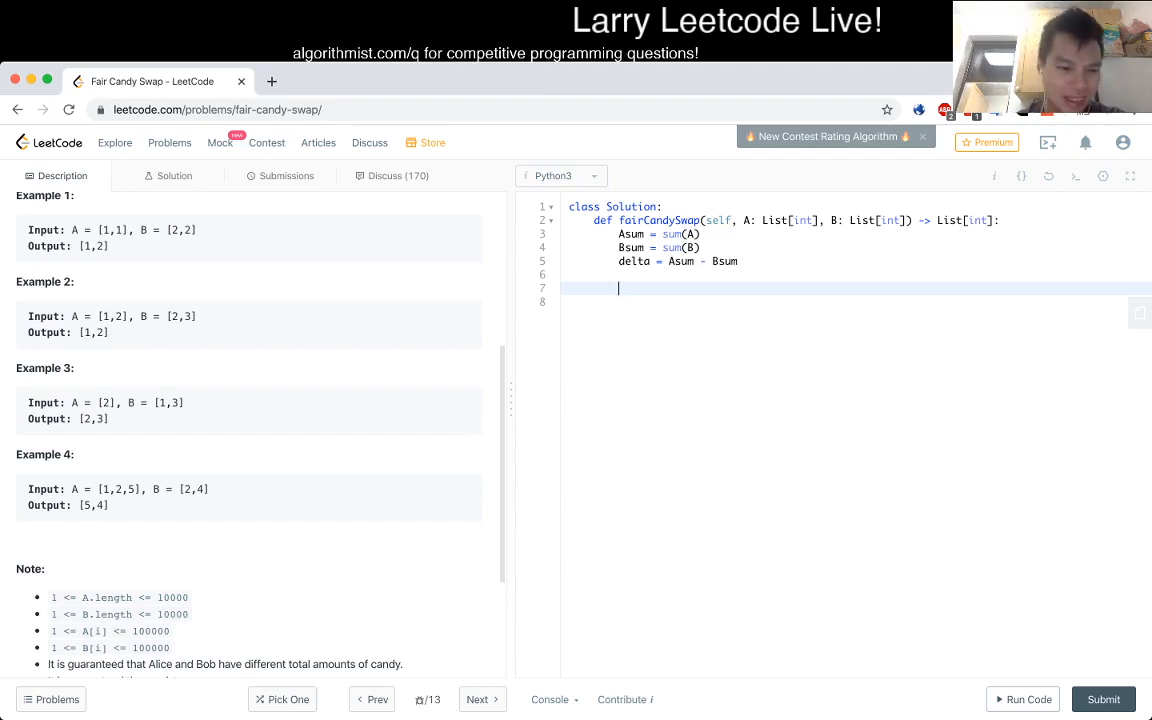
scroll("down", 3)
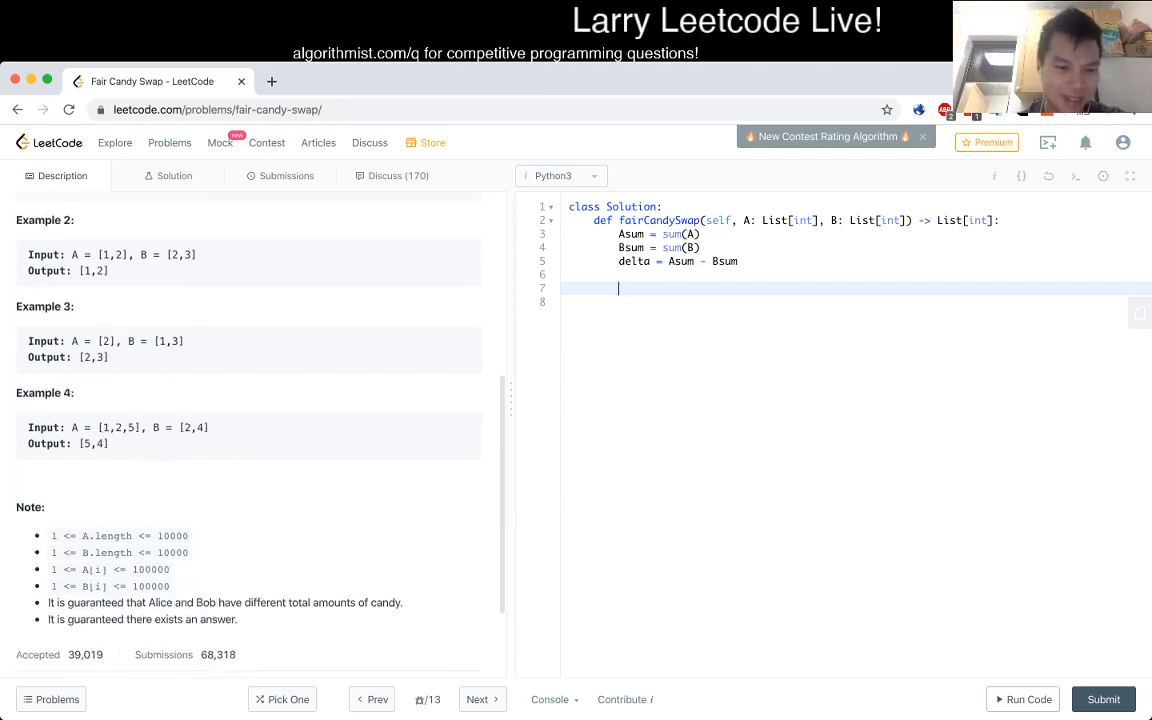
scroll("down", 3)
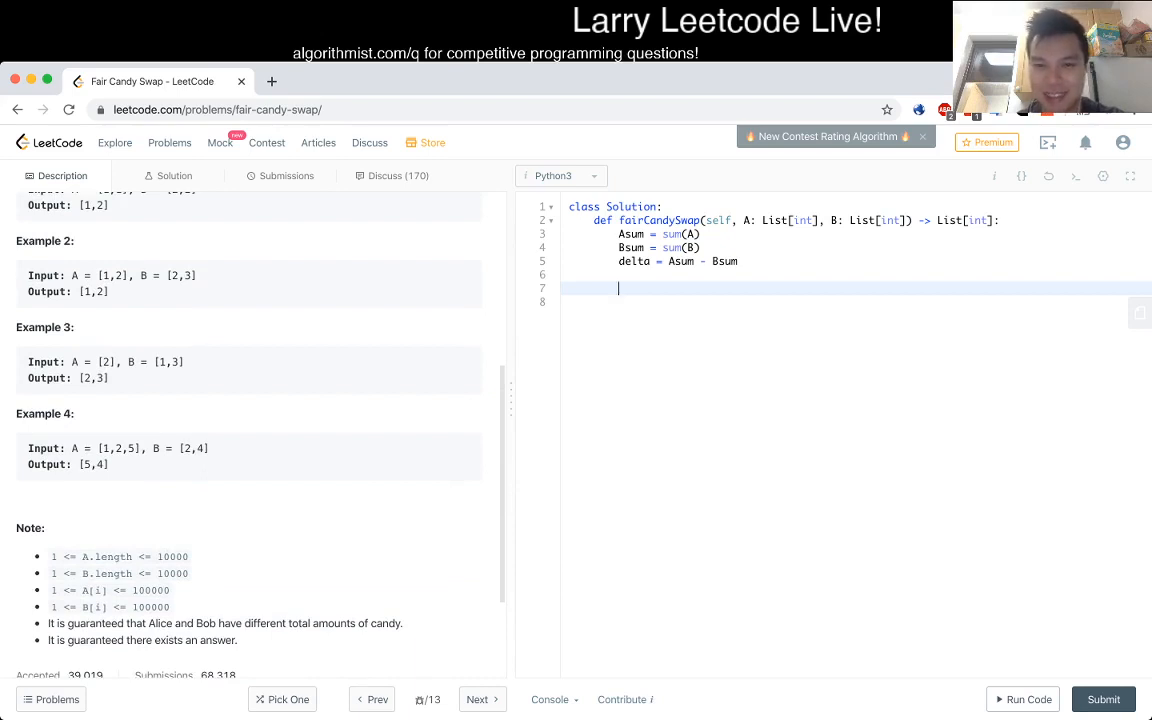
- Add the line Ahash = set(A), dropping the premature 'for' keyword
type("Ah")
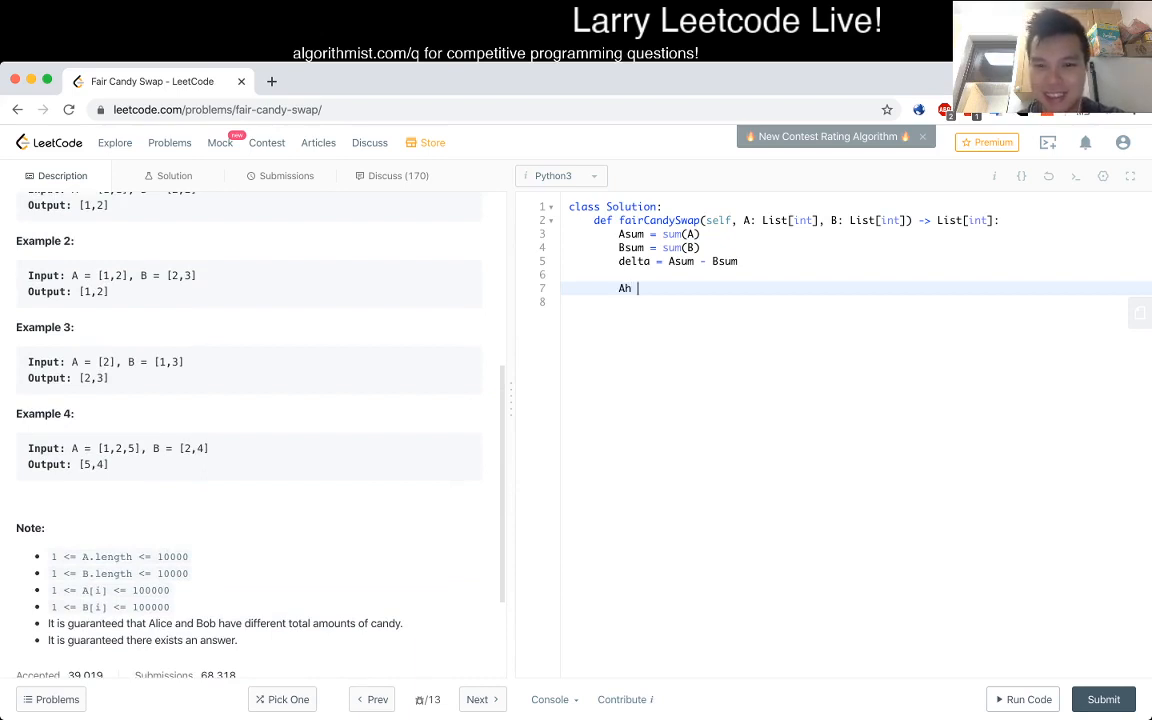
type("hash =")
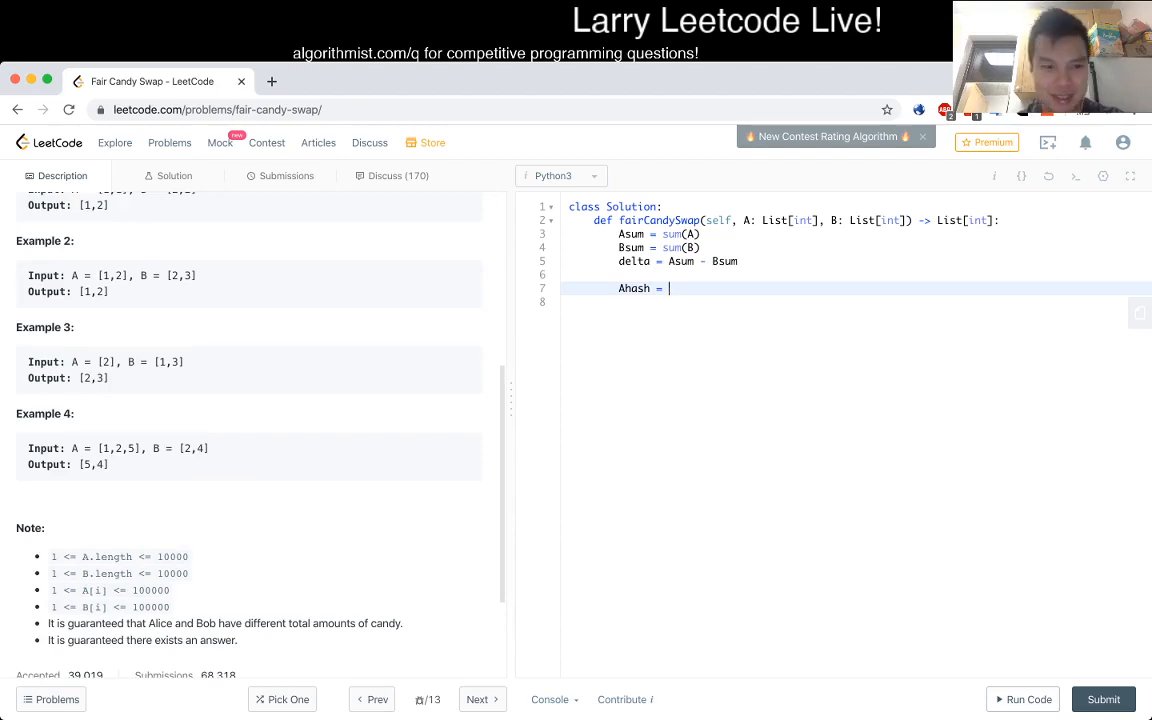
type("{}")
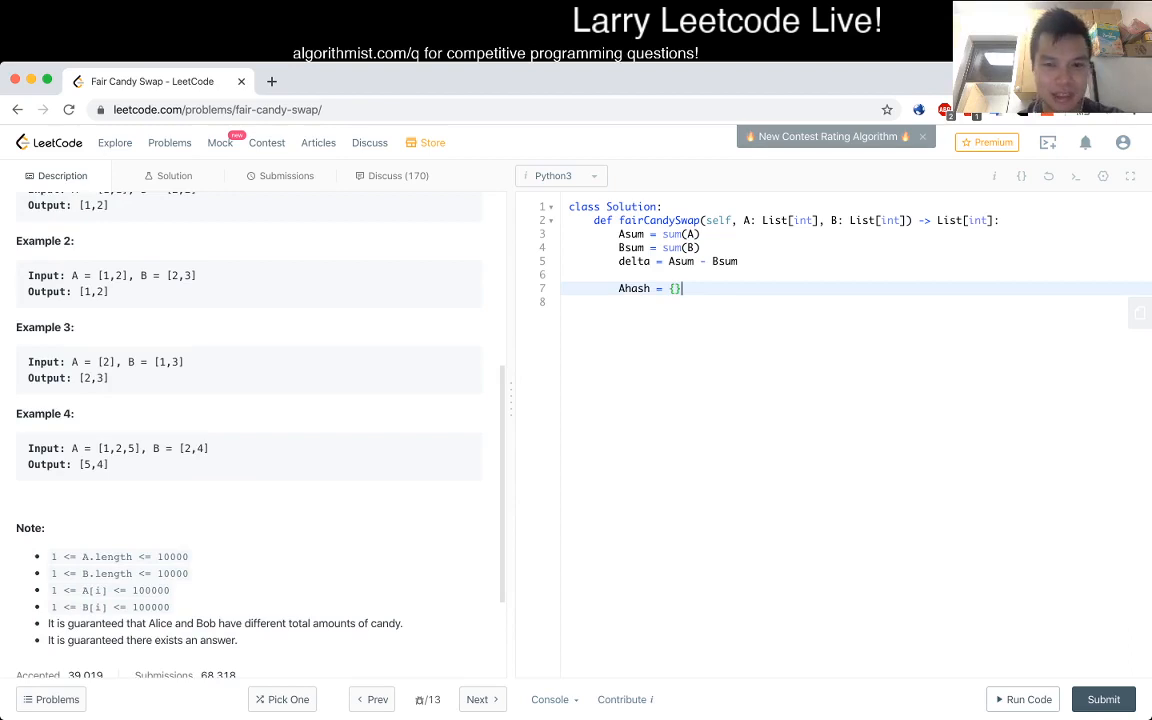
type("set()")
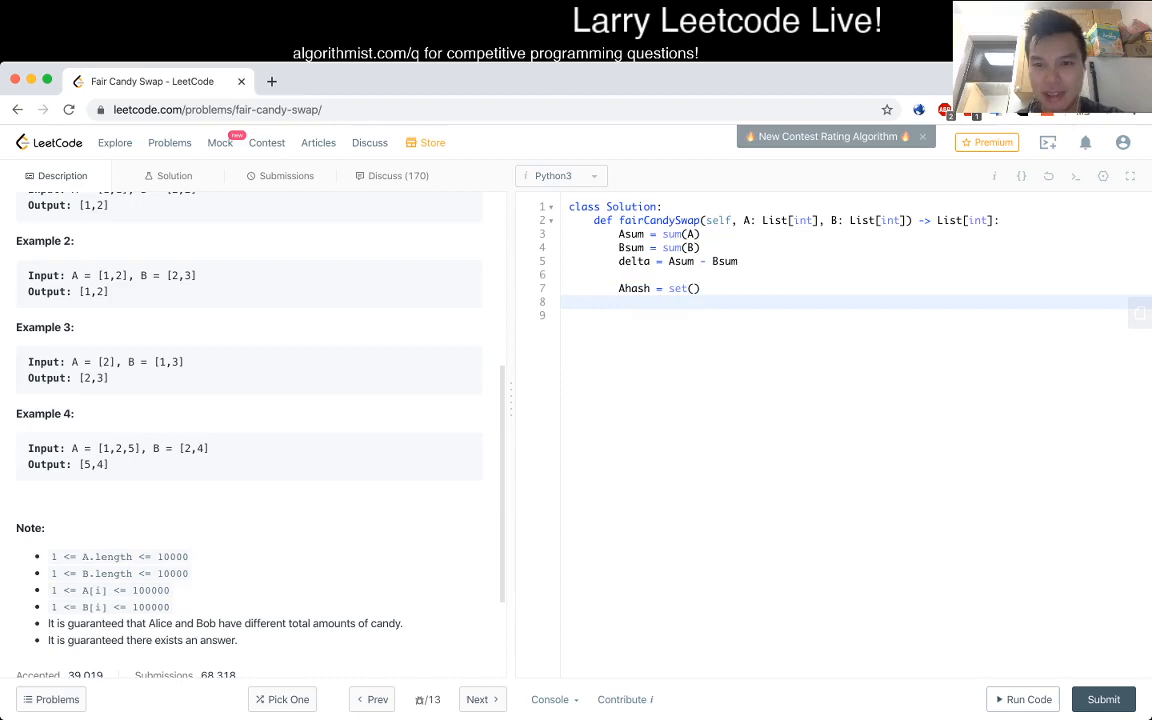
type("for")
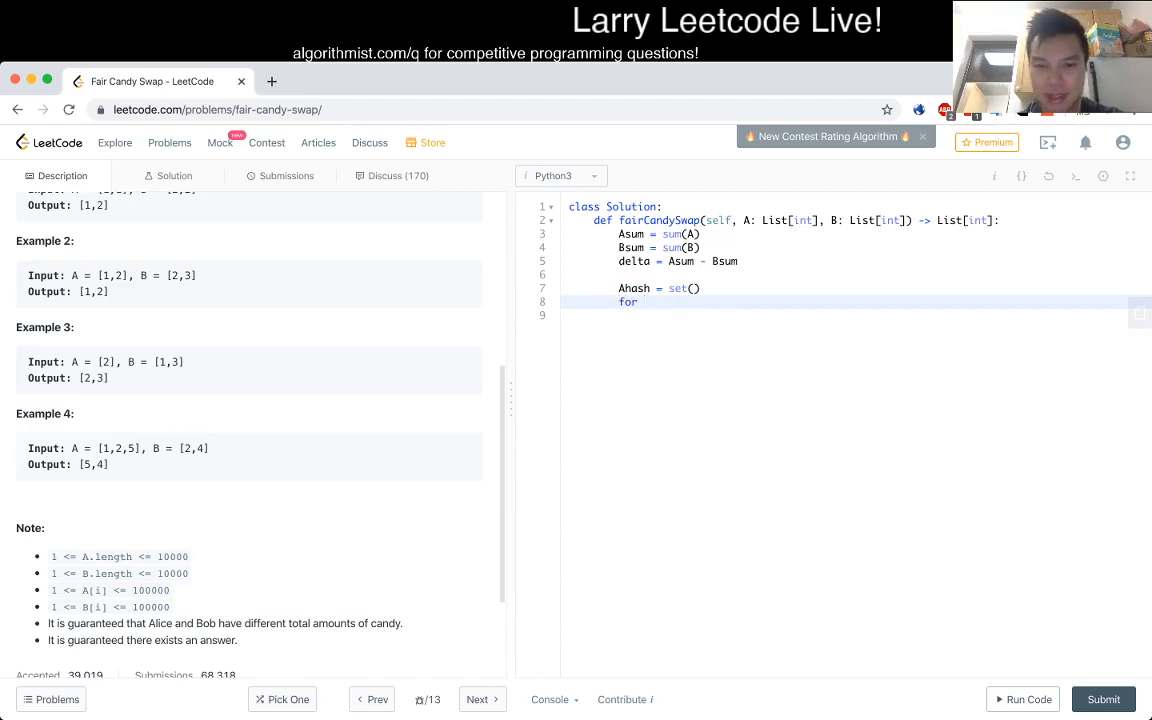
key("Backspace")
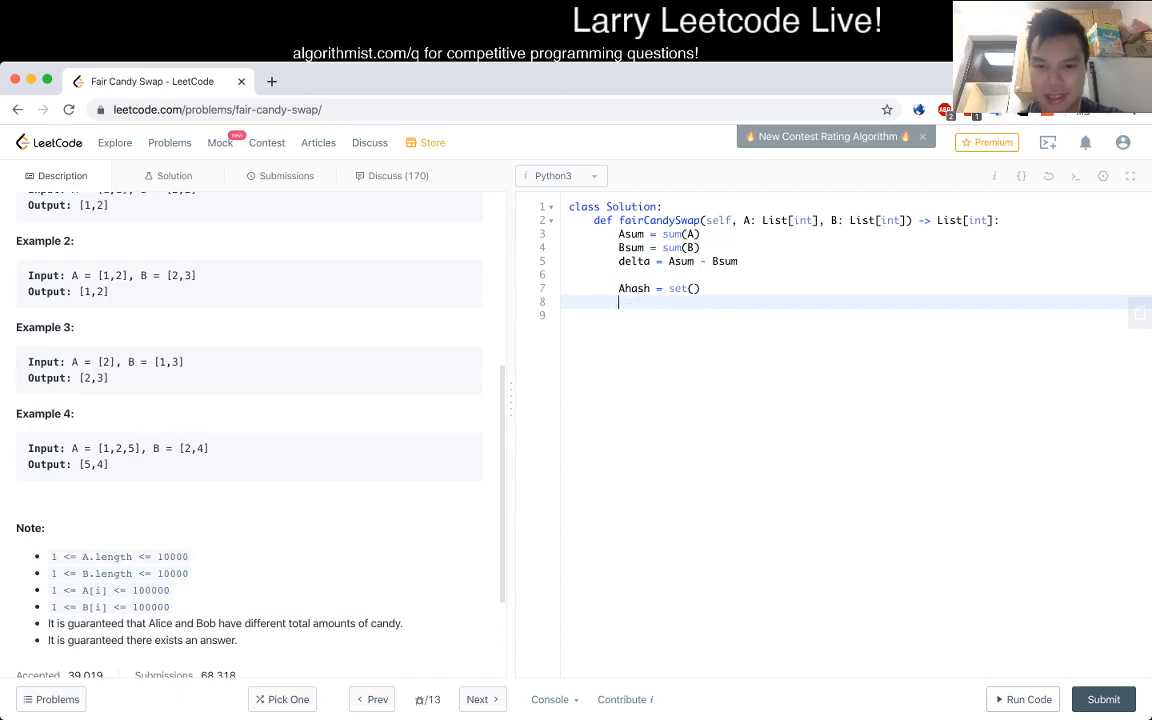
type("A")
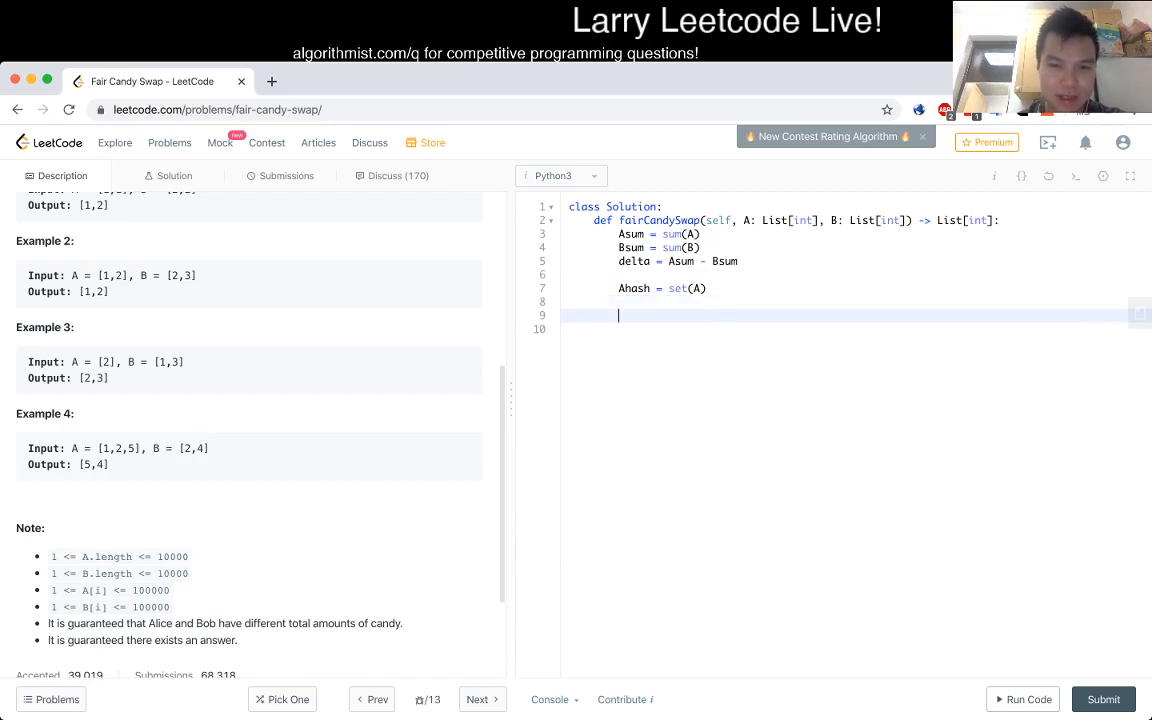
- Loop over B and check whether number + delta is in Ahash
type("for")
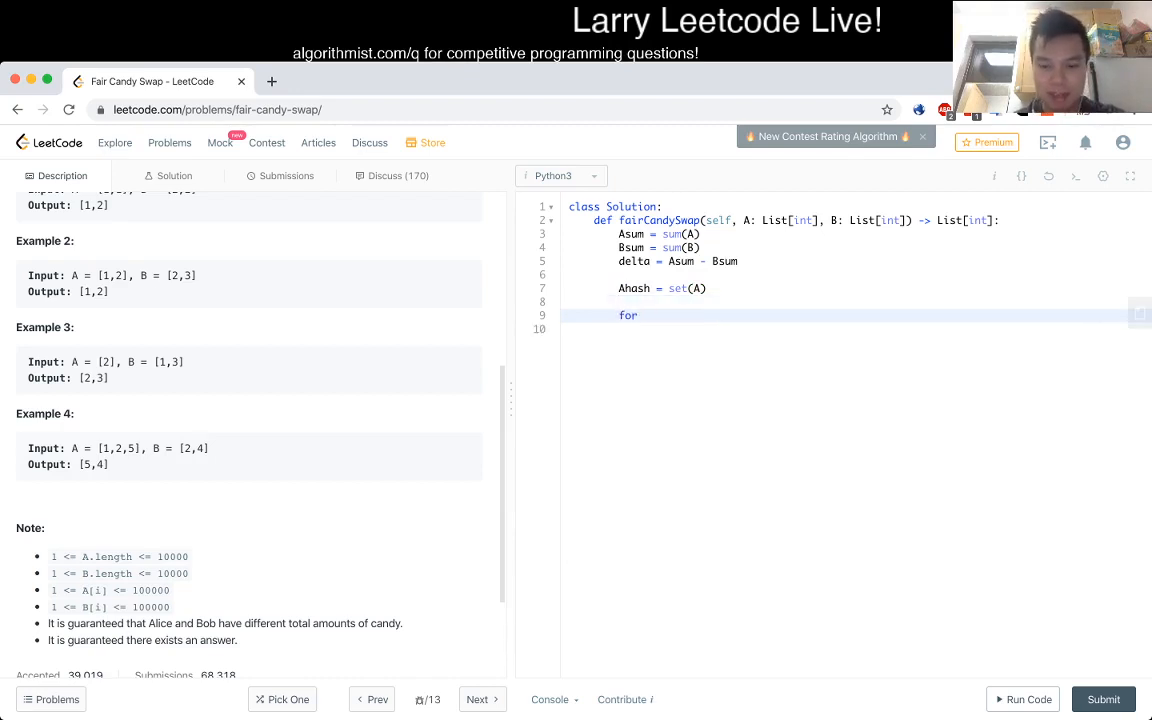
type("number in B:")
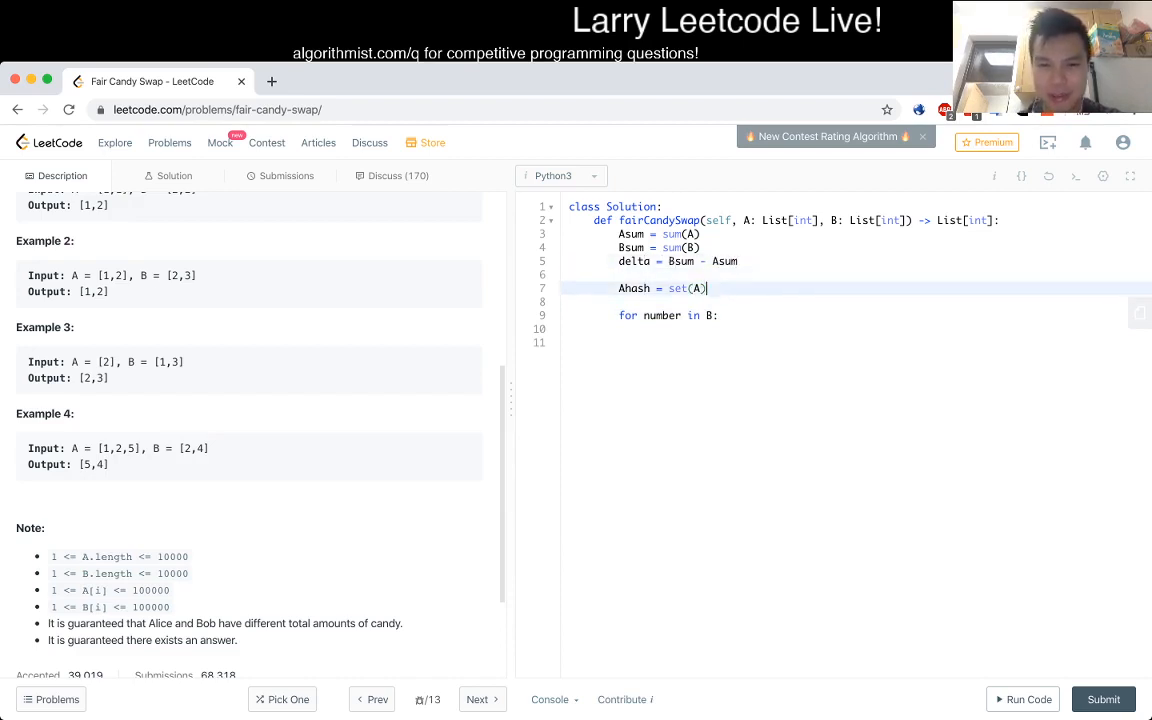
left_click(620, 328)
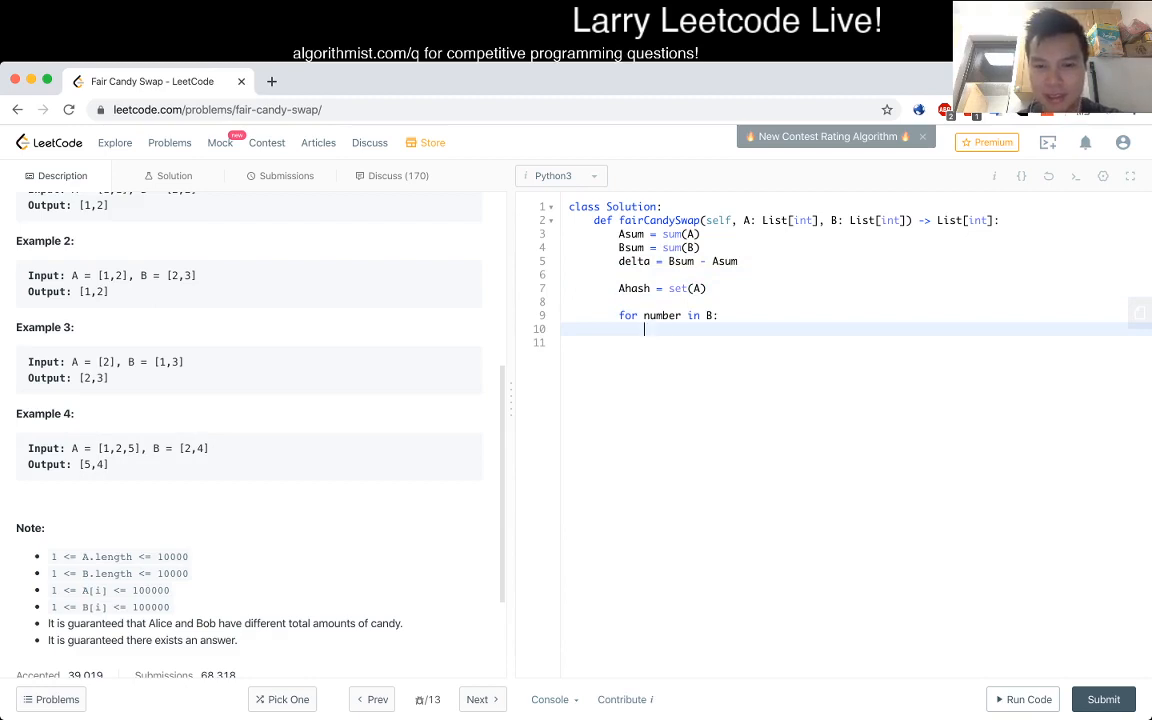
type("if number +")
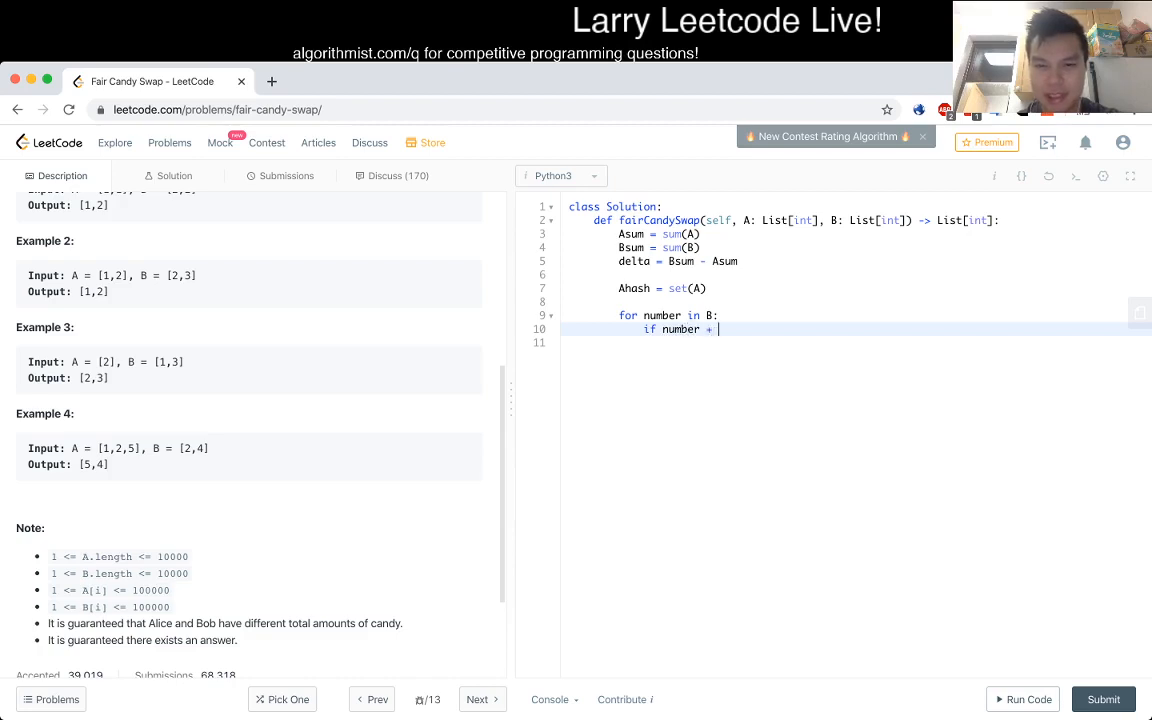
type("delta")
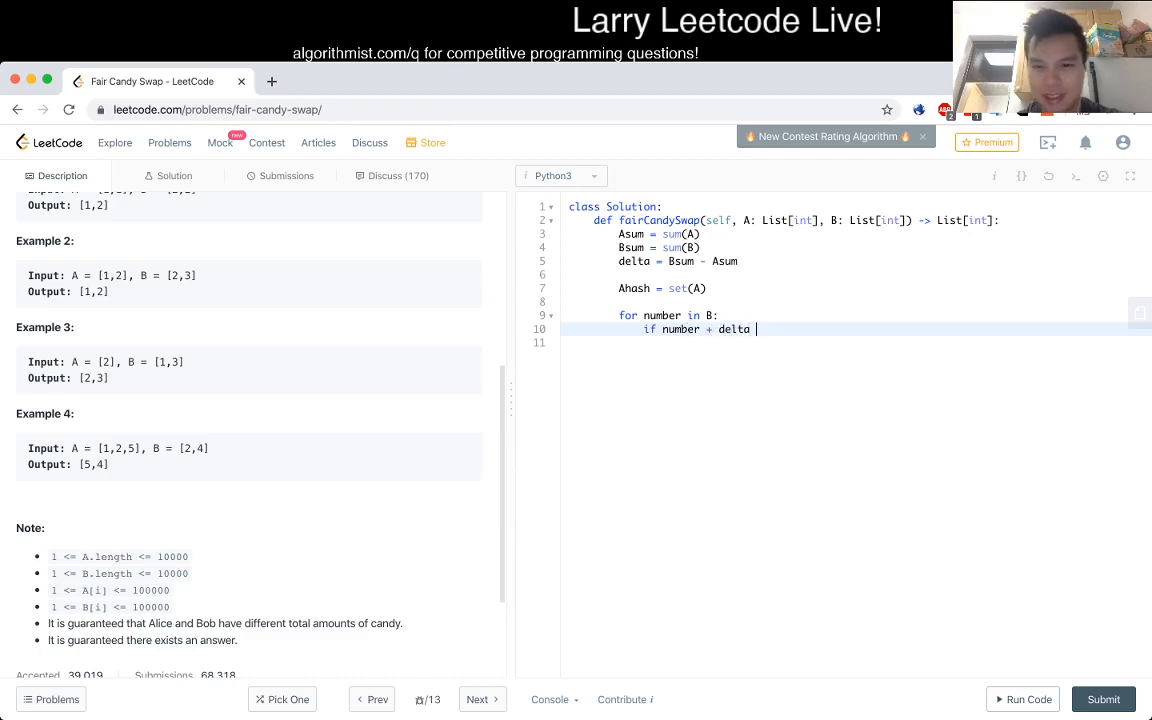
type("in Ahash:")
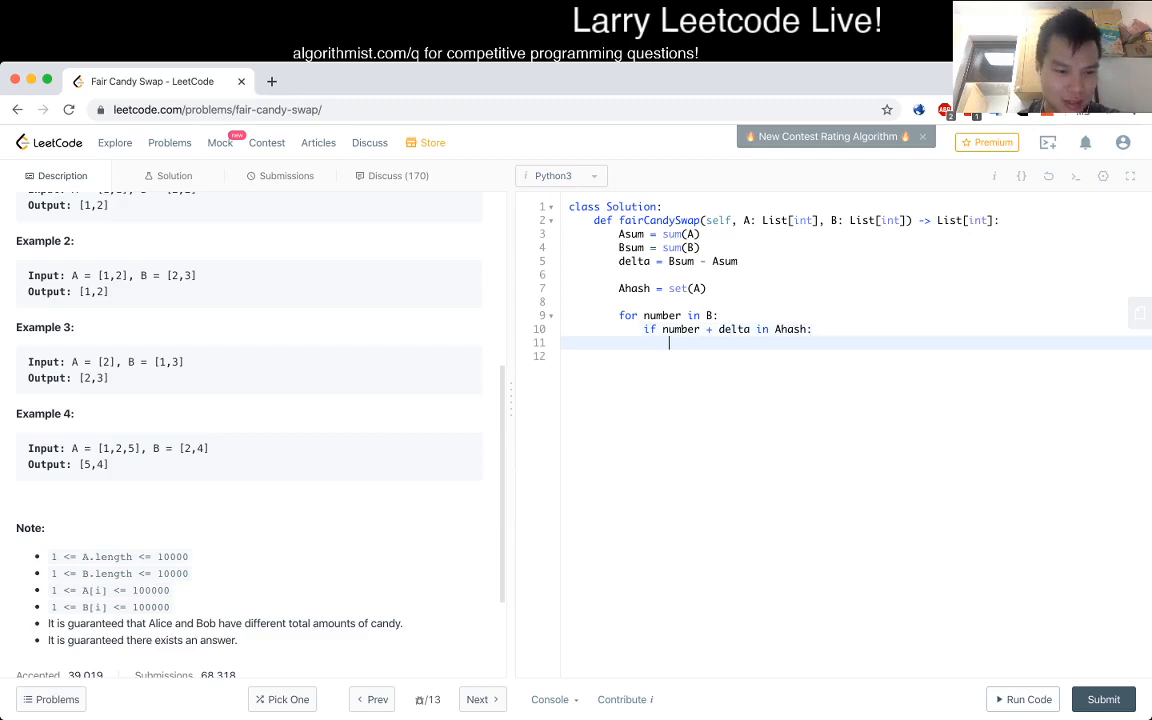
- Return [number - delta, number] when the check succeeds, instead of printing
scroll("up", 3)
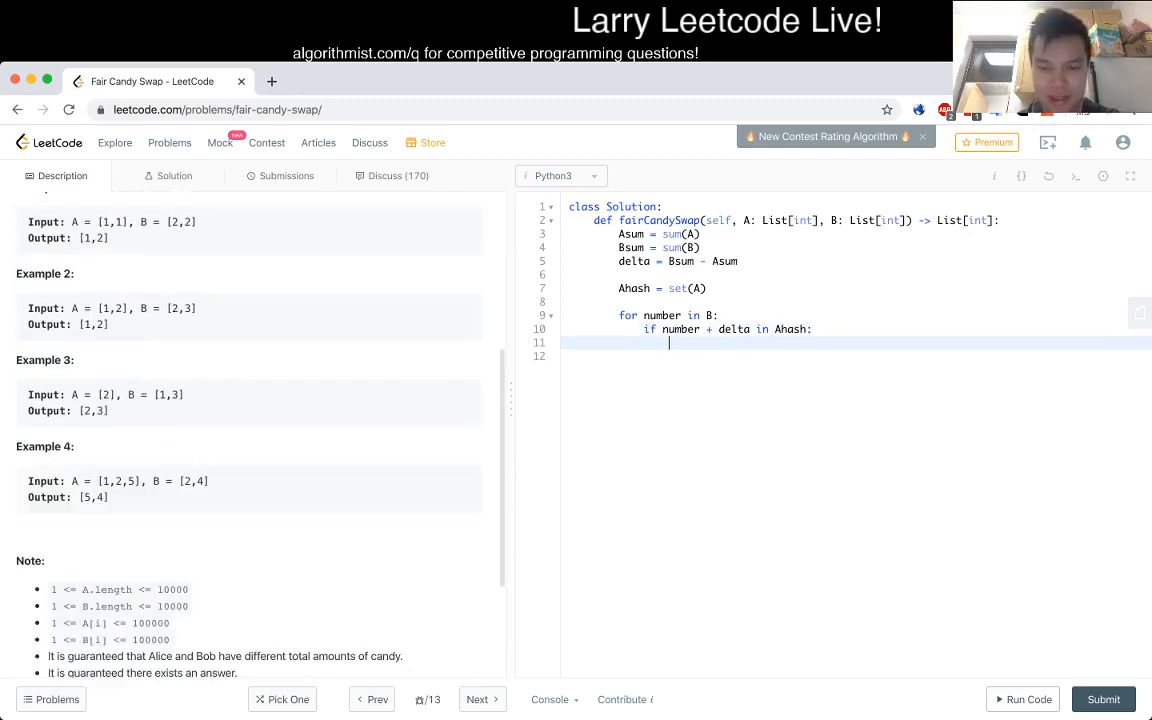
type("prin")
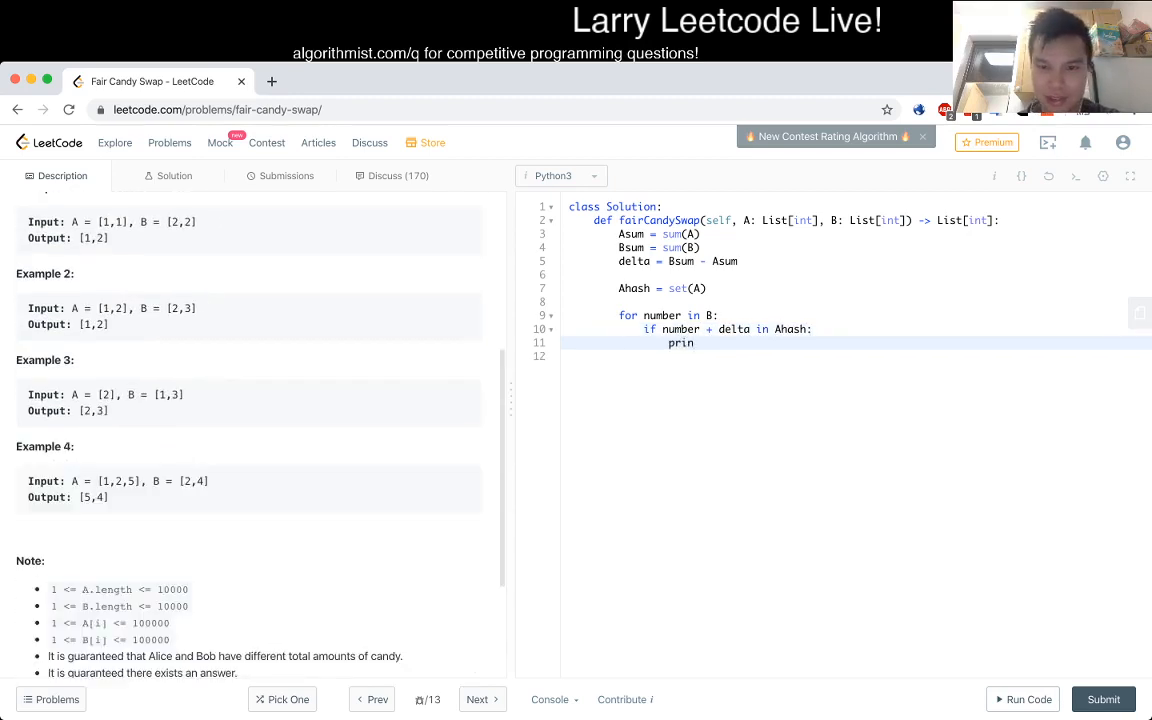
type("return [number+delta, number")
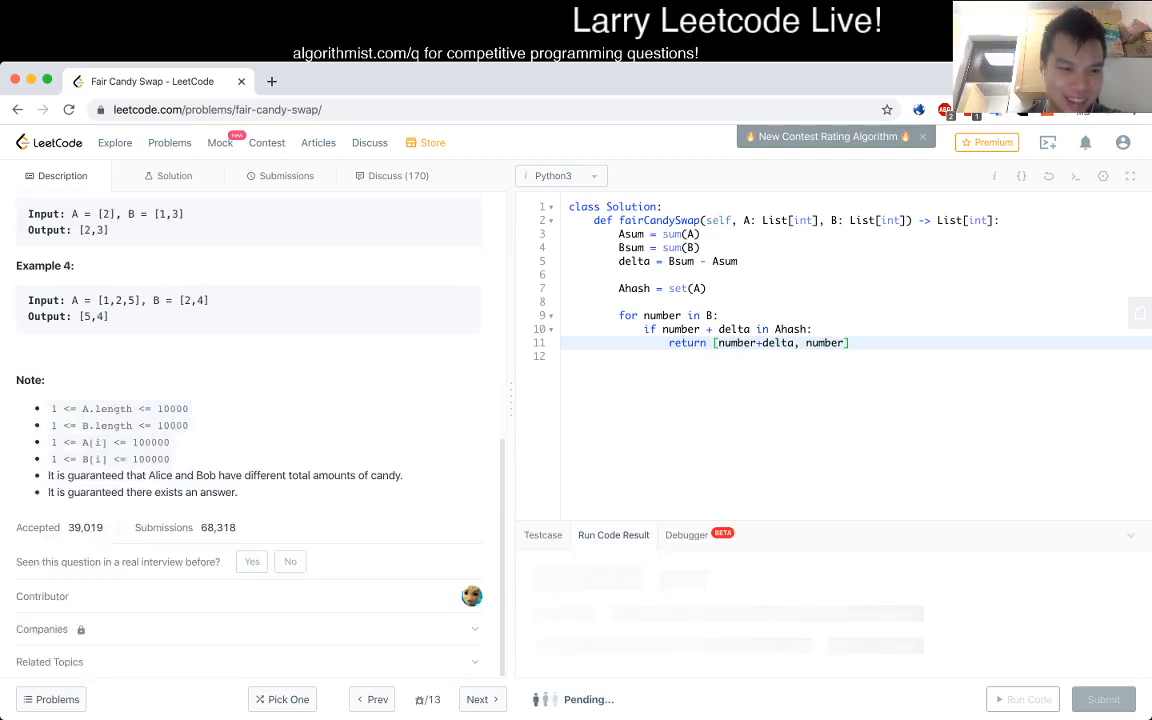
- Revert delta to Asum - Bsum and bring up the custom Testcase input
scroll("up", 3)
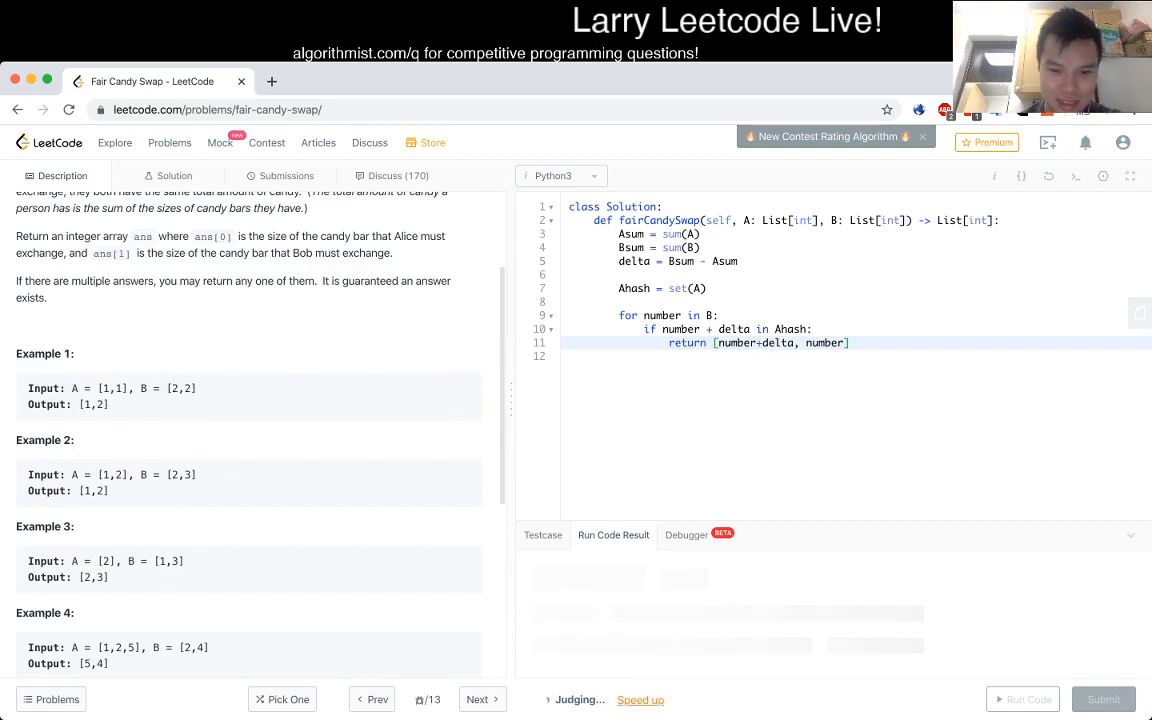
left_click(1022, 700)
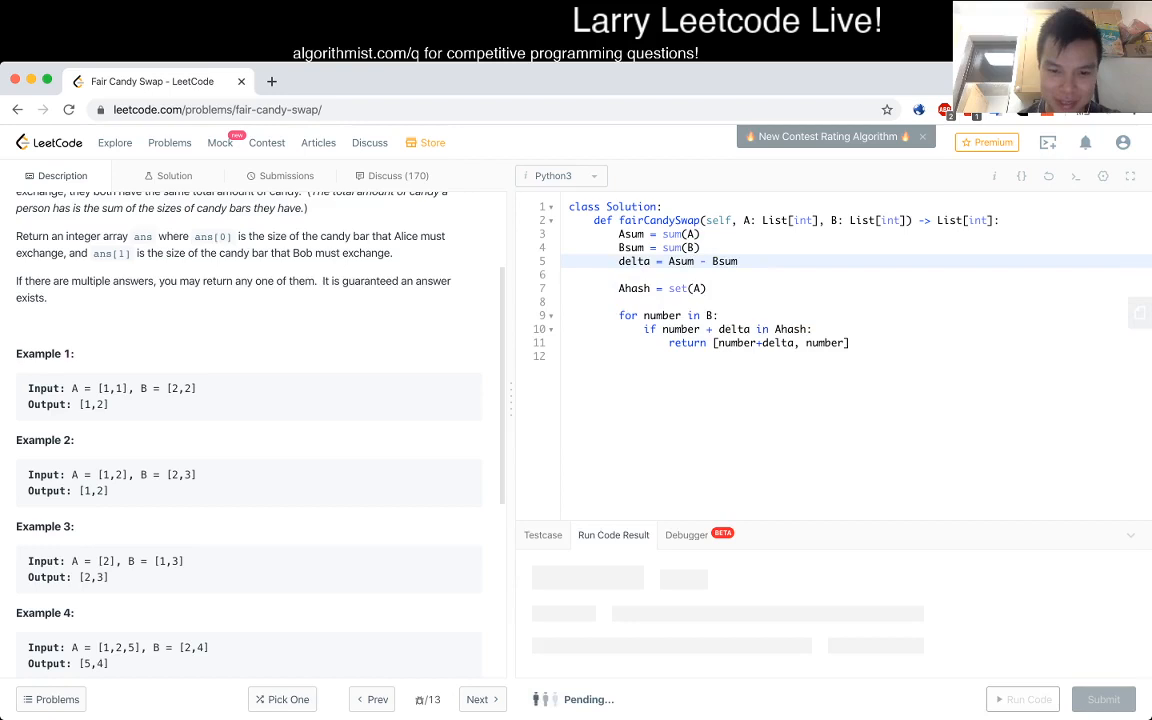
left_click(544, 536)
type("[1,2,5")
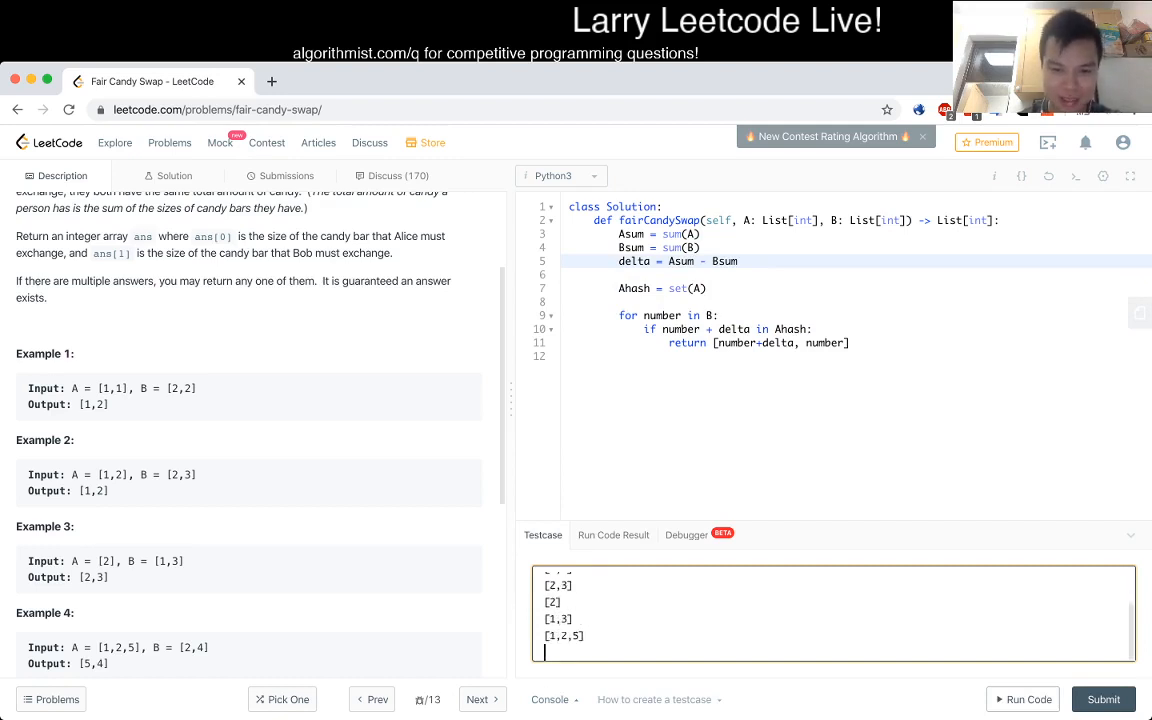
- Add Example 4's B array [2,4] as the last custom test case line
type("[2,4]")
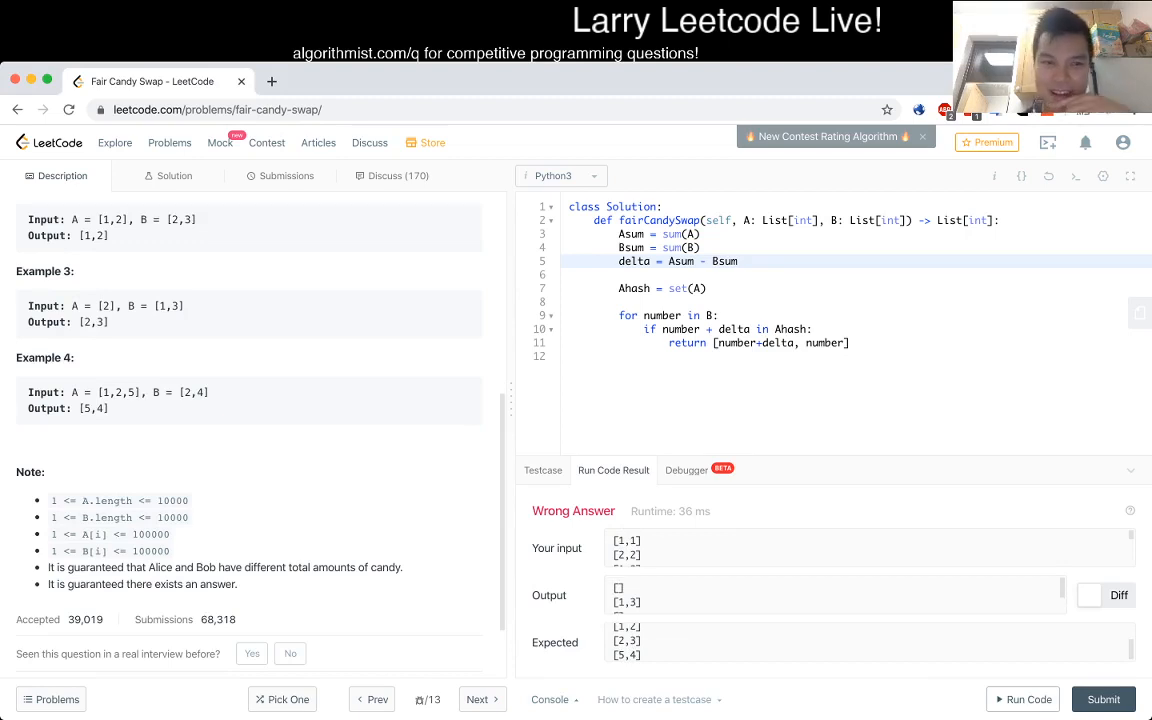
scroll("up", 3)
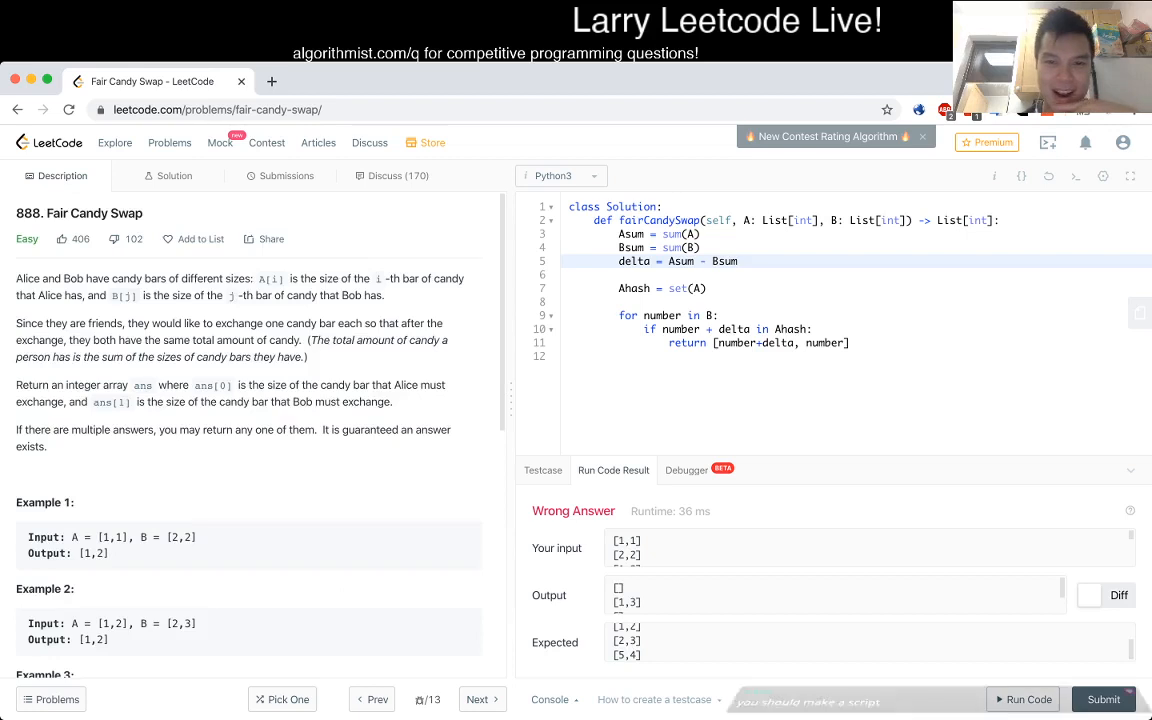
scroll("down", 3)
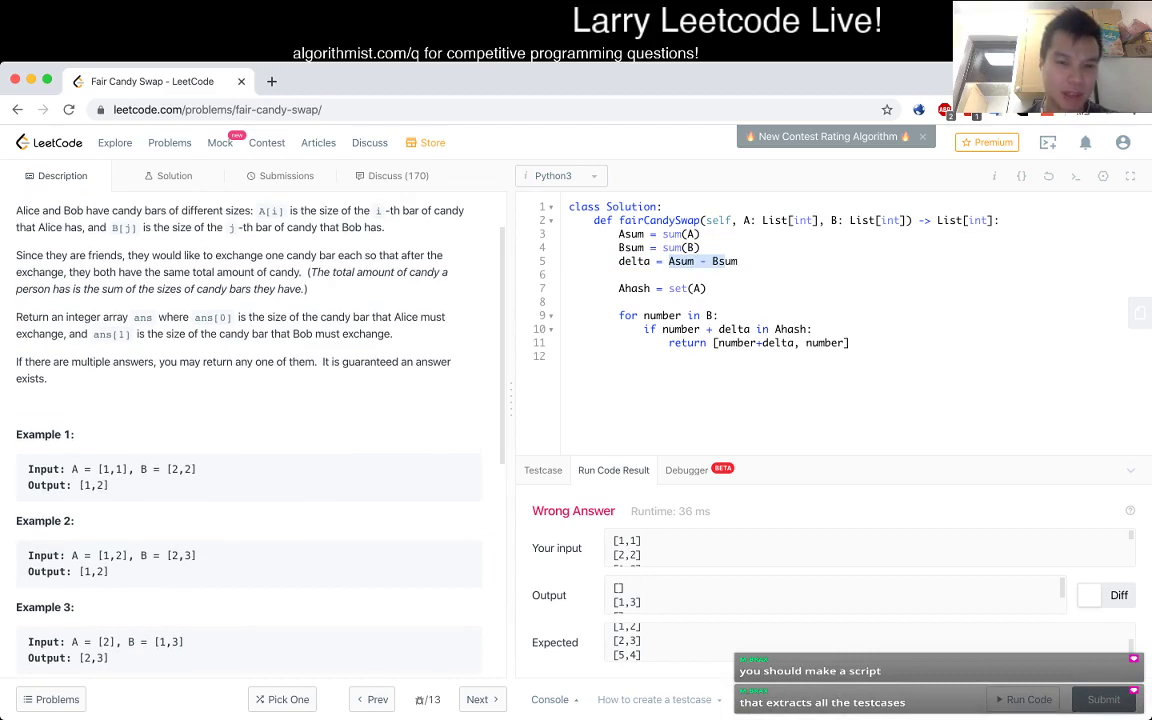
left_click(708, 260)
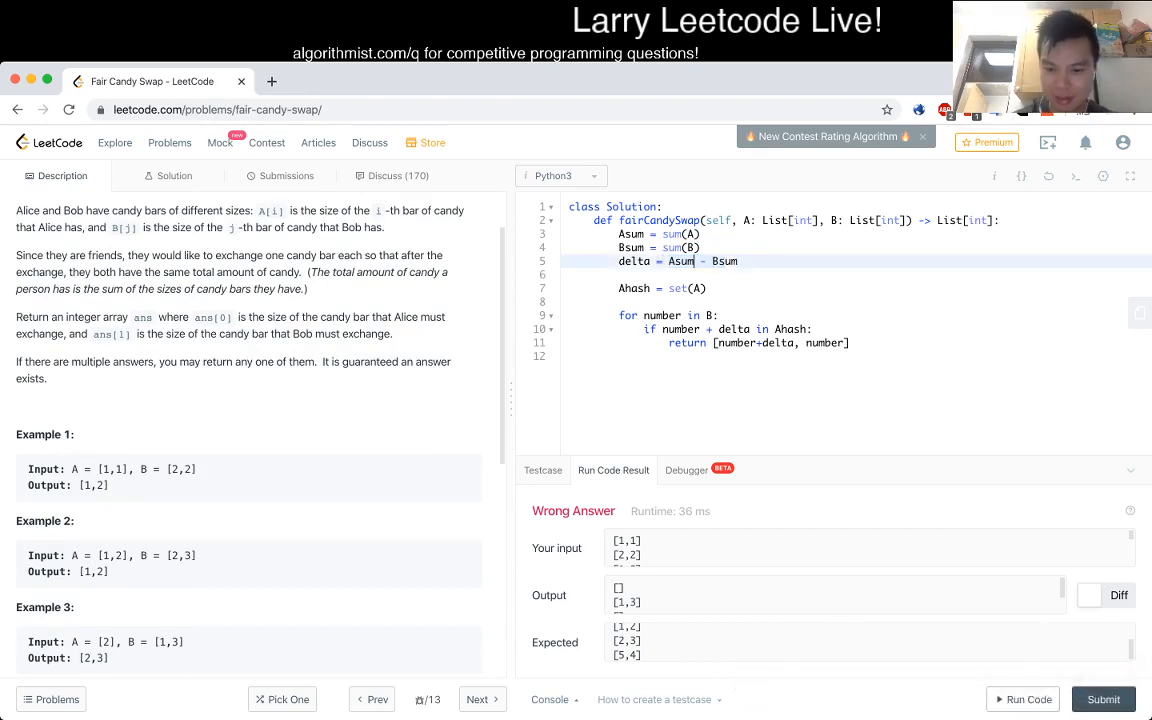
- Set delta = (Asum - Bsum) // 2, get the submission Accepted, and return to the description
type("(Asum - Bsum) //")
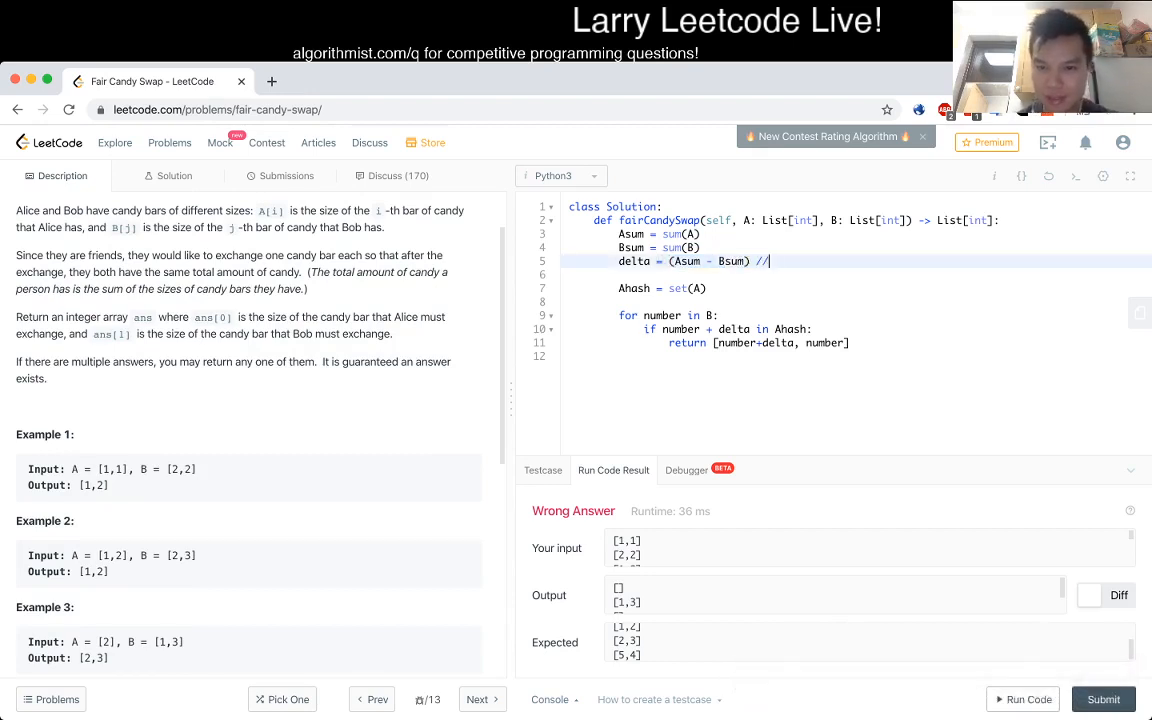
type("2")
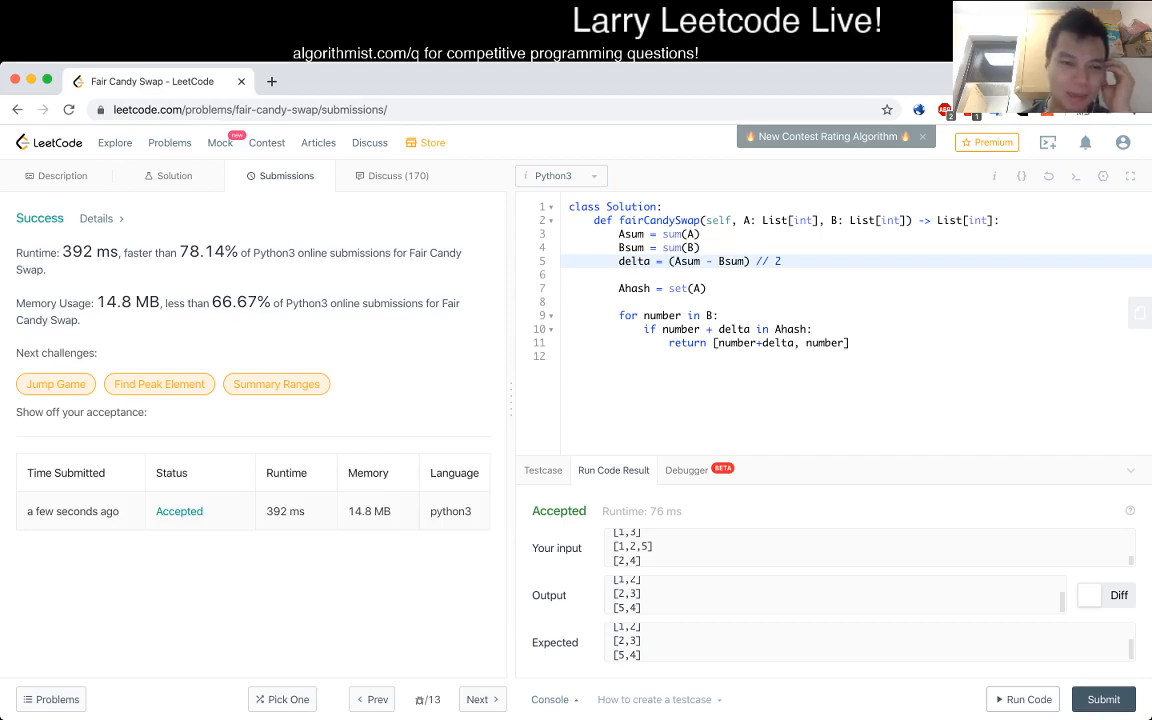
left_click(62, 176)
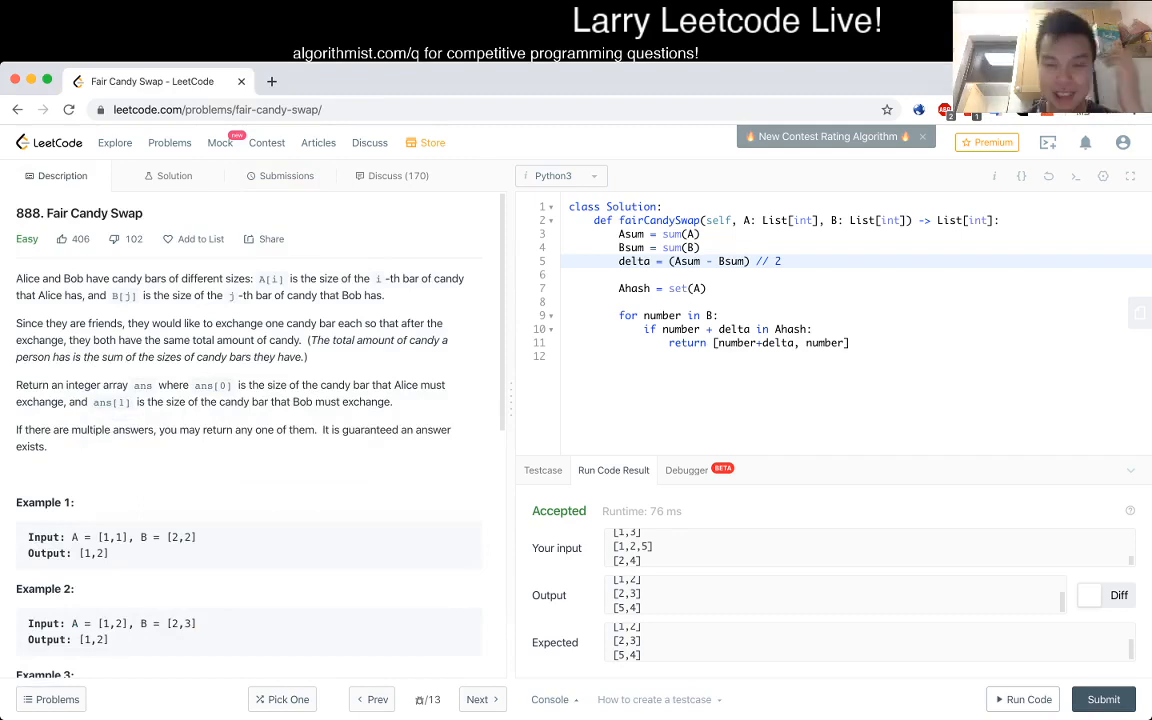
- Scroll the description to recheck which candy each returned value represents
scroll("down", 3)
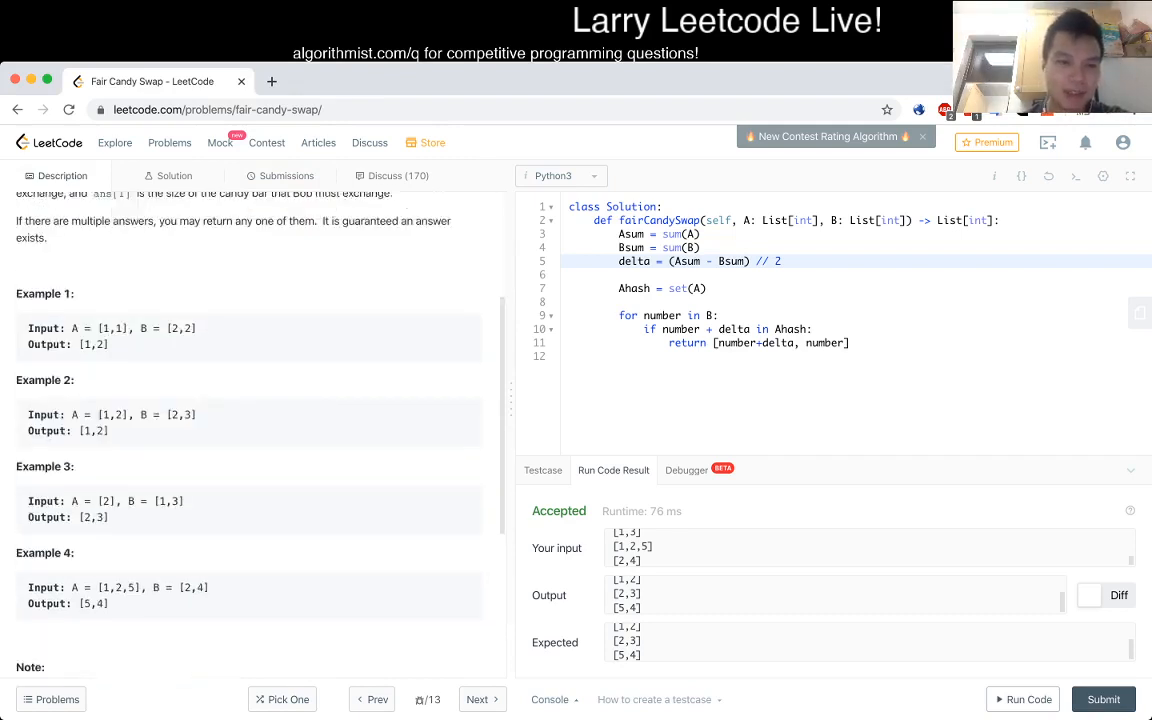
scroll("up", 3)
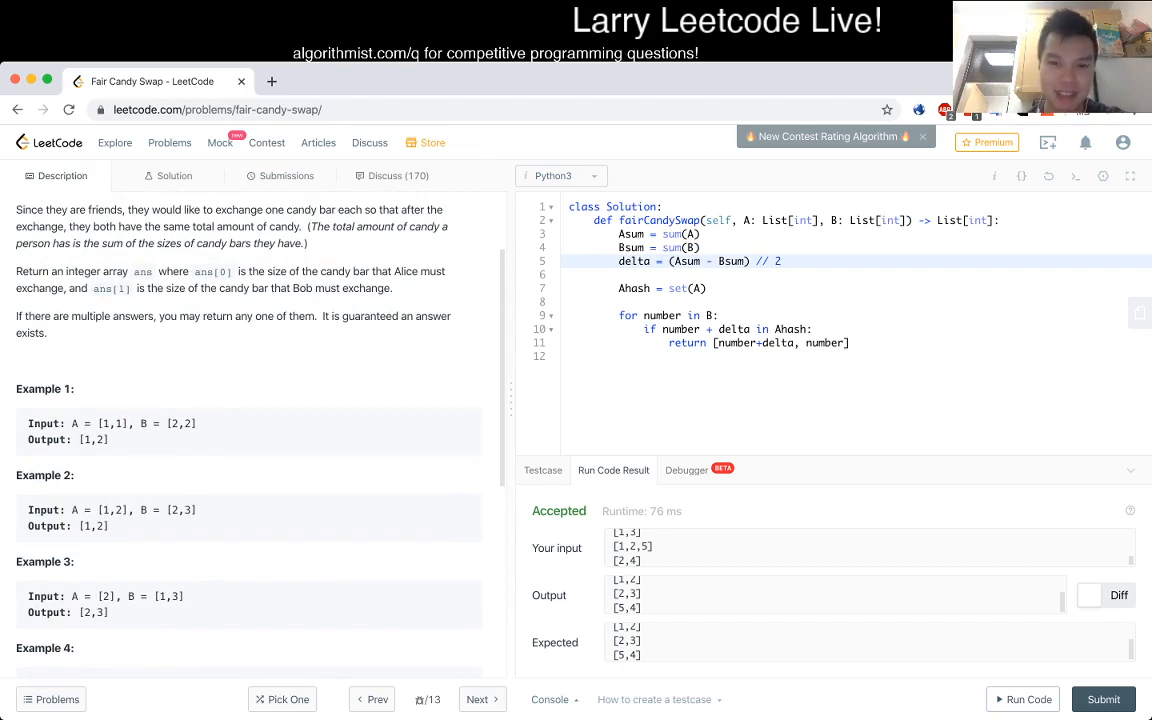
scroll("down", 3)
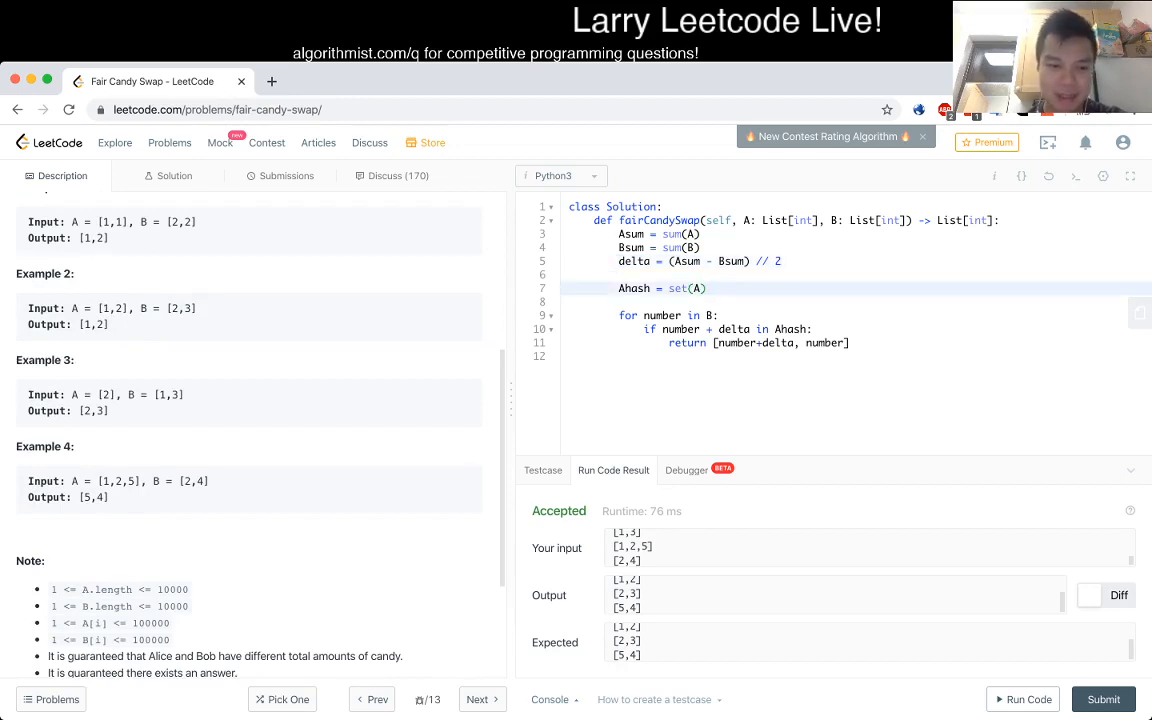
scroll("down", 3)
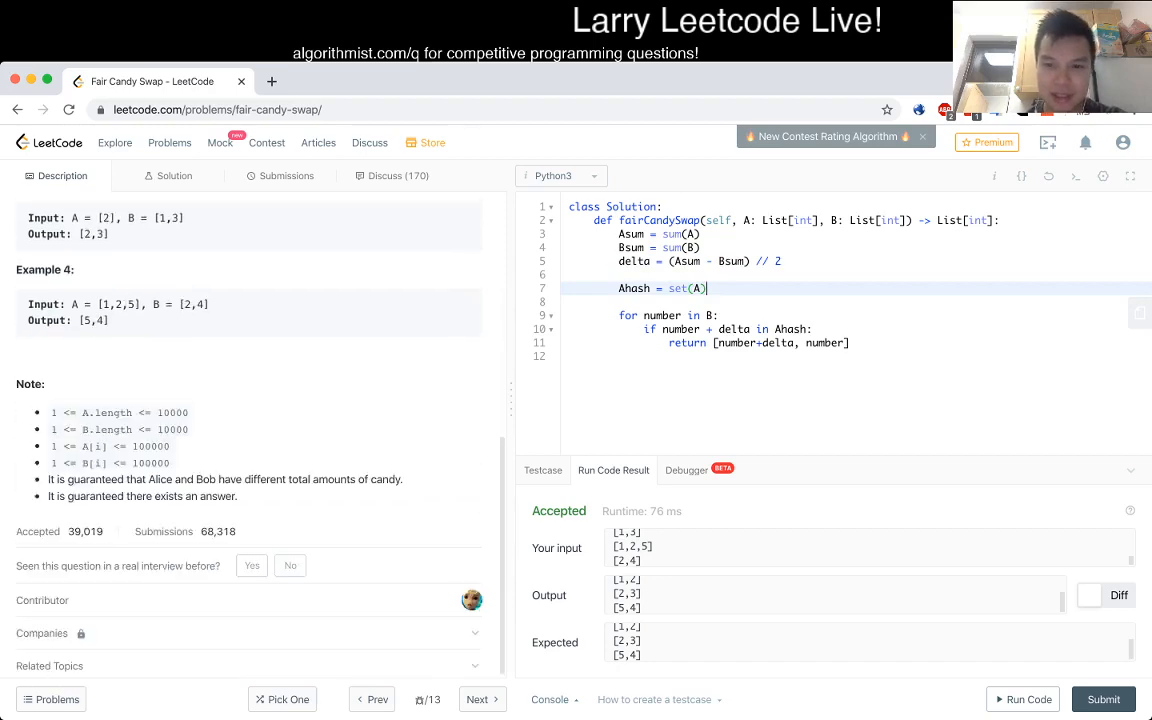
scroll("up", 3)
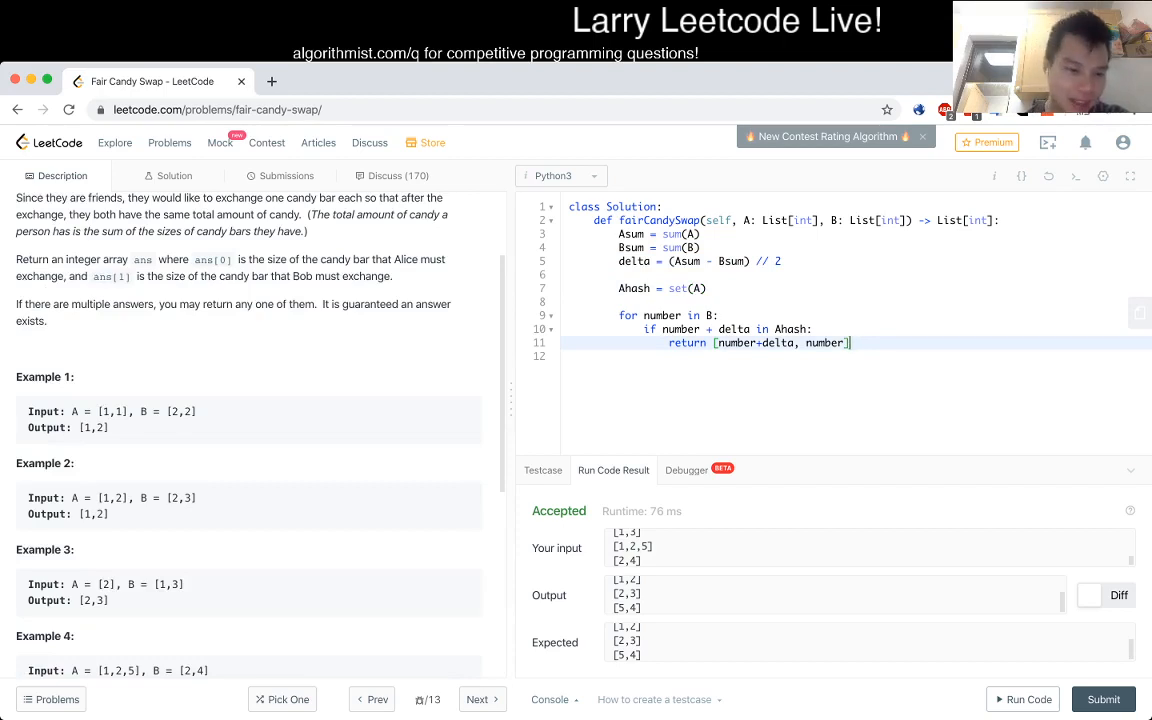
scroll("down", 3)
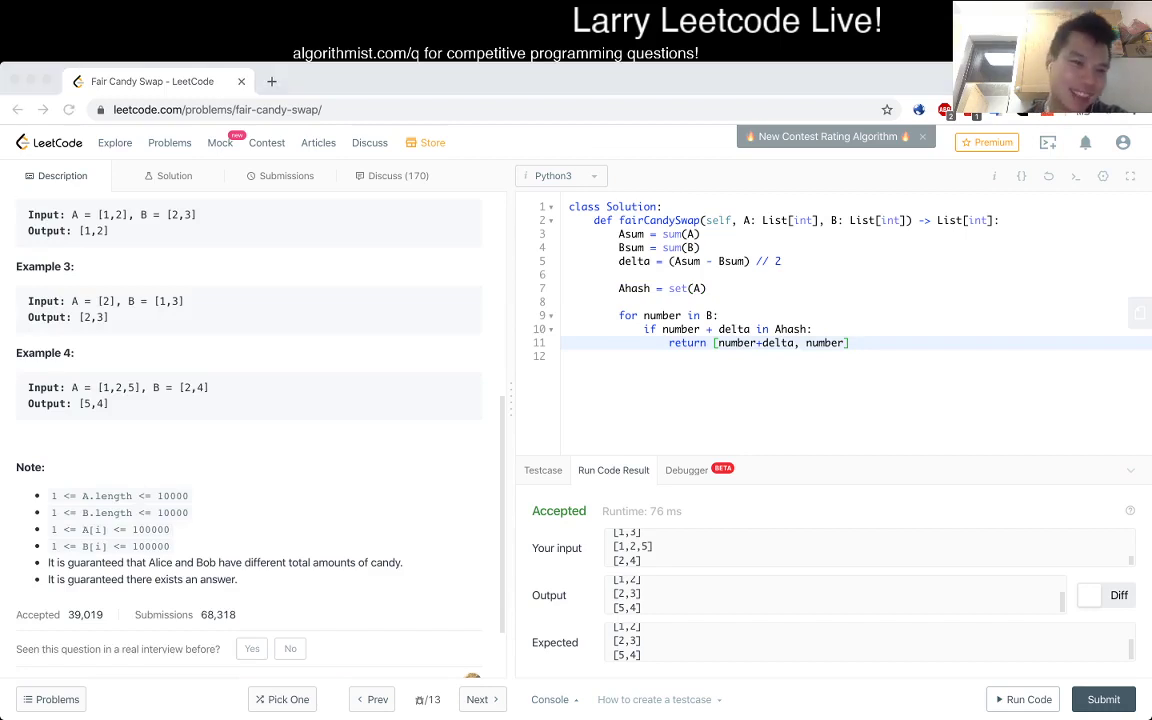
scroll("down", 3)
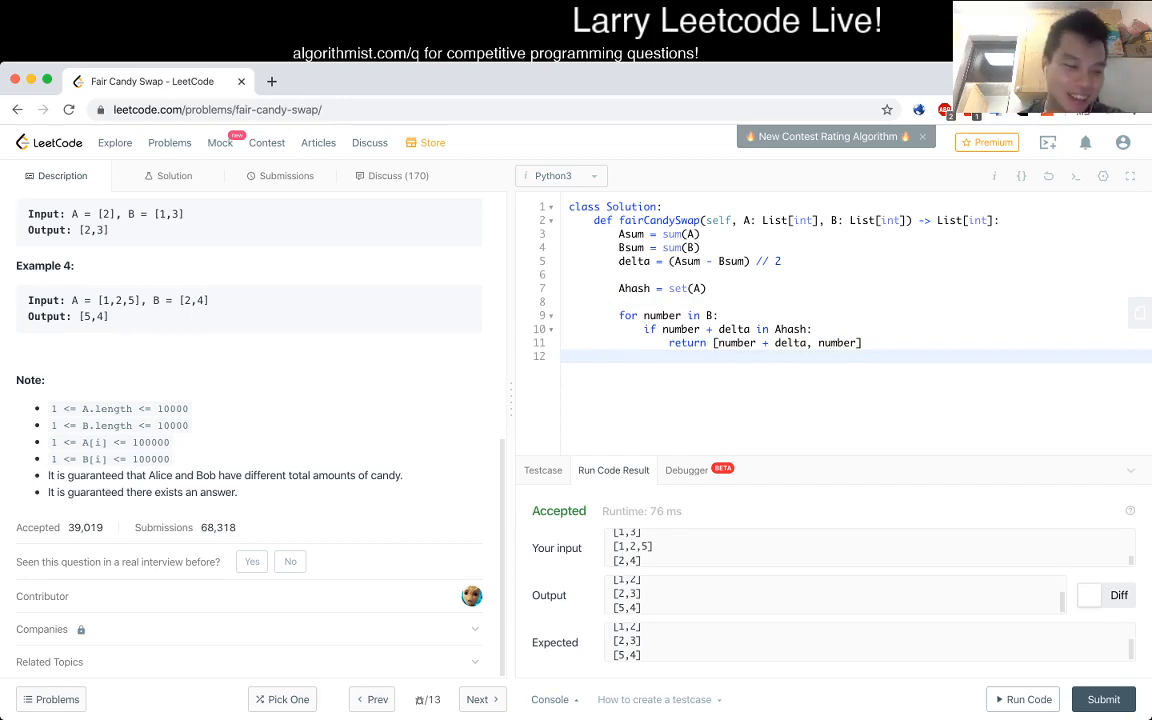
scroll("up", 3)
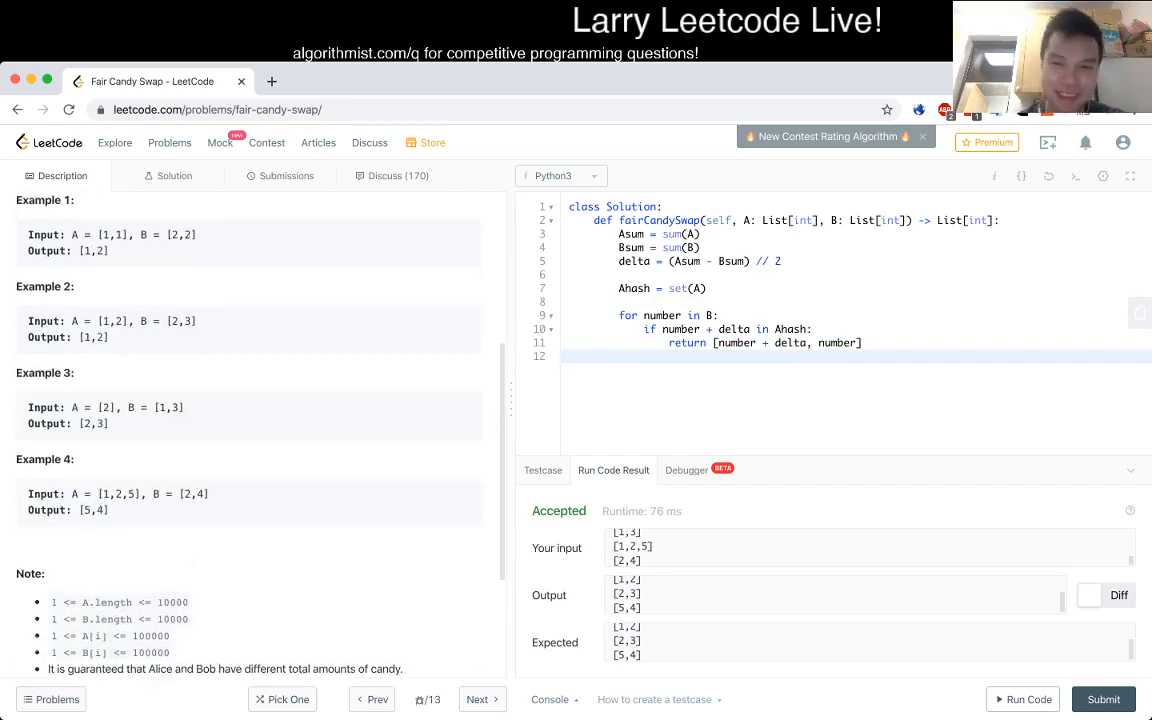
scroll("down", 3)
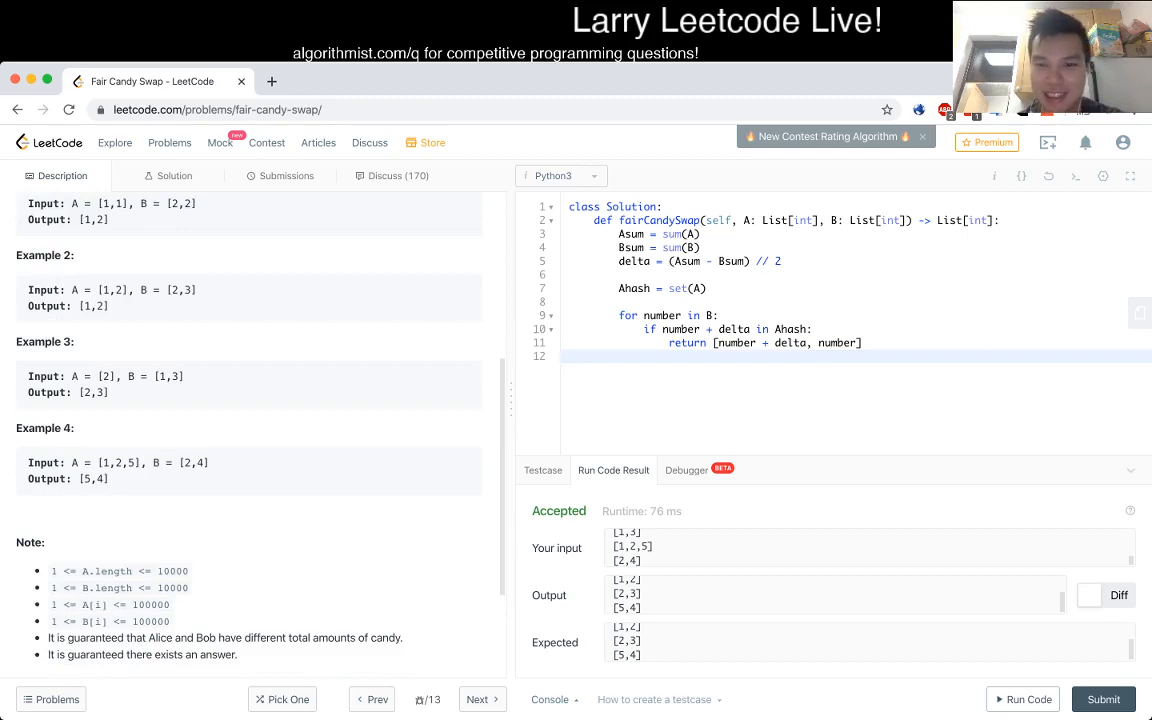
left_click(570, 356)
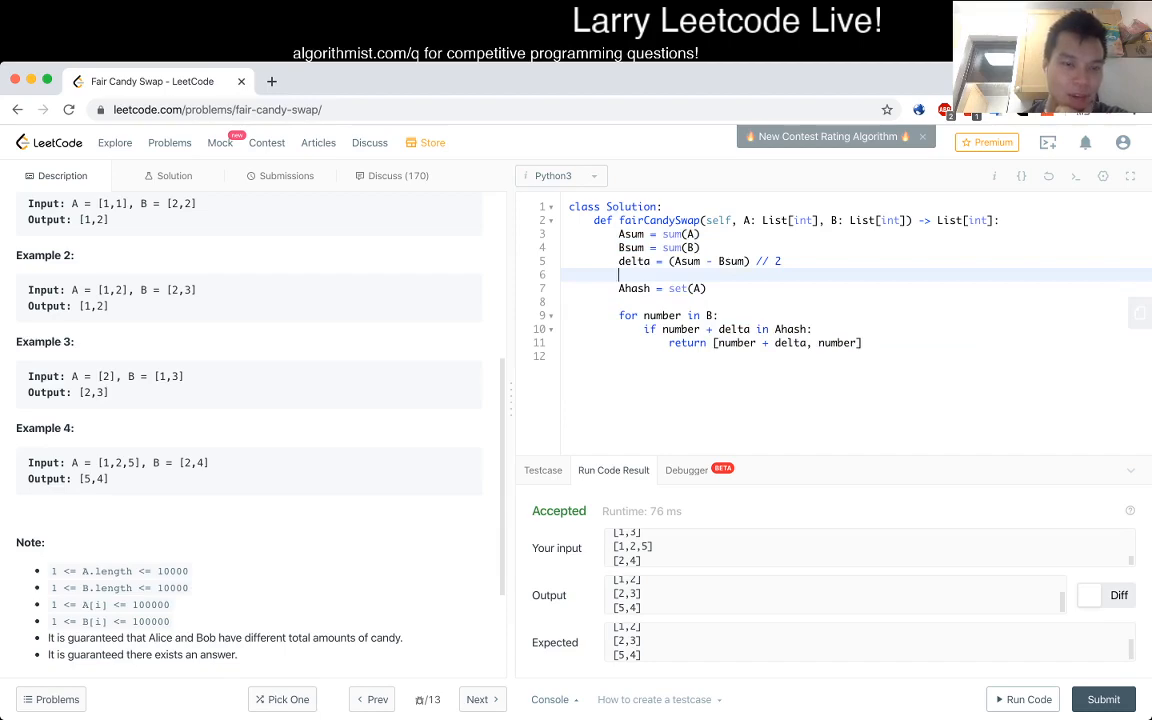
scroll("up", 3)
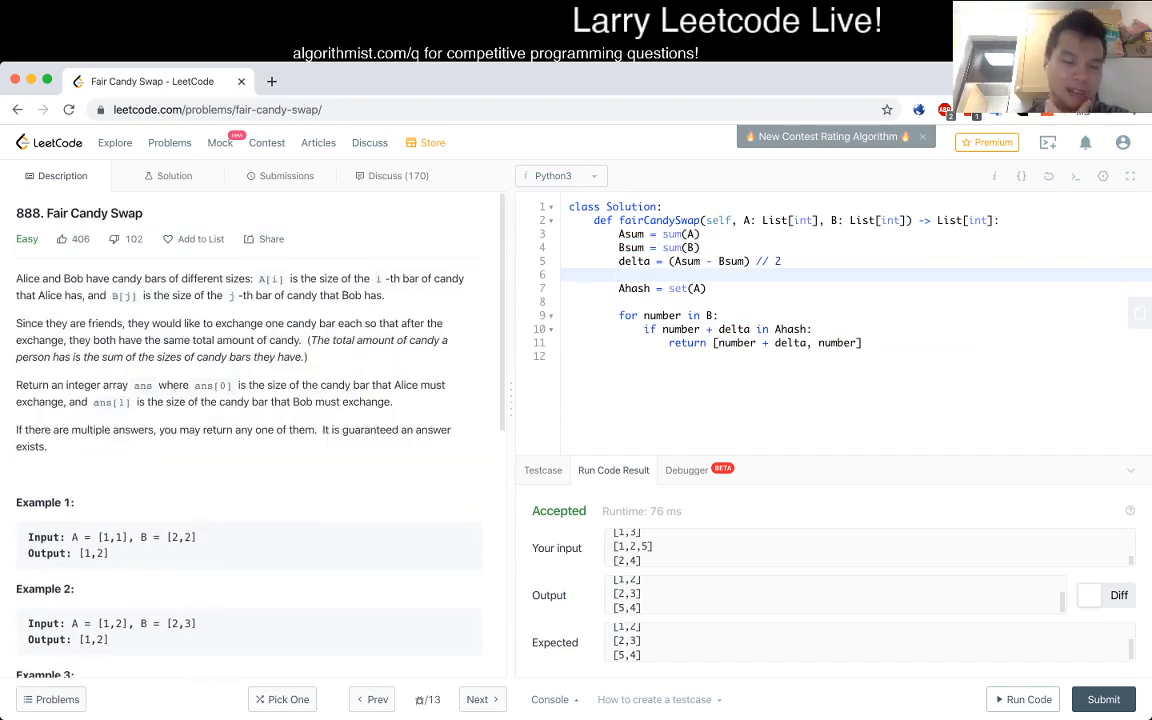
scroll("down", 3)
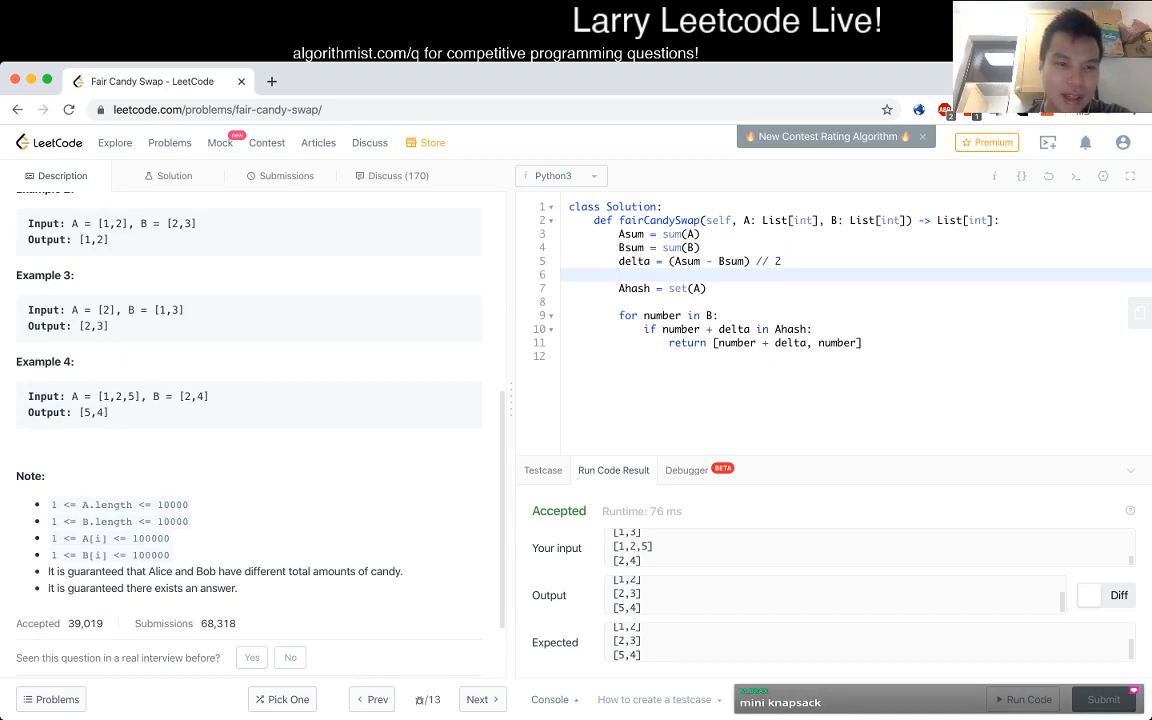
scroll("up", 3)
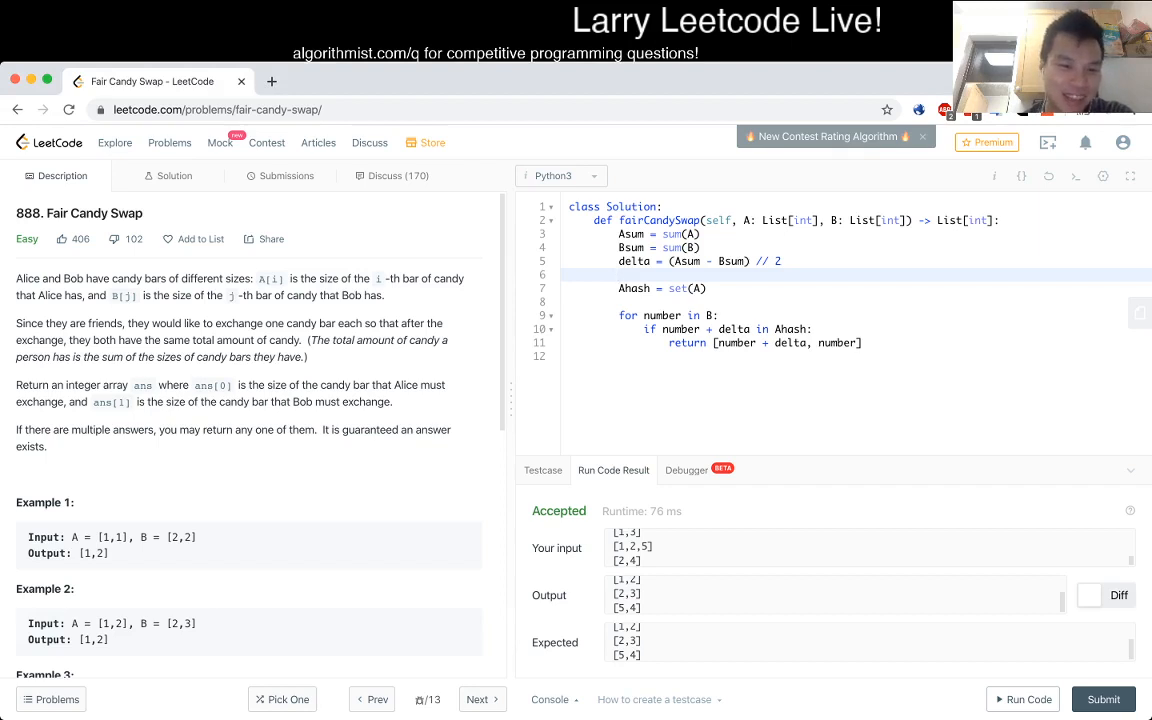
scroll("down", 3)
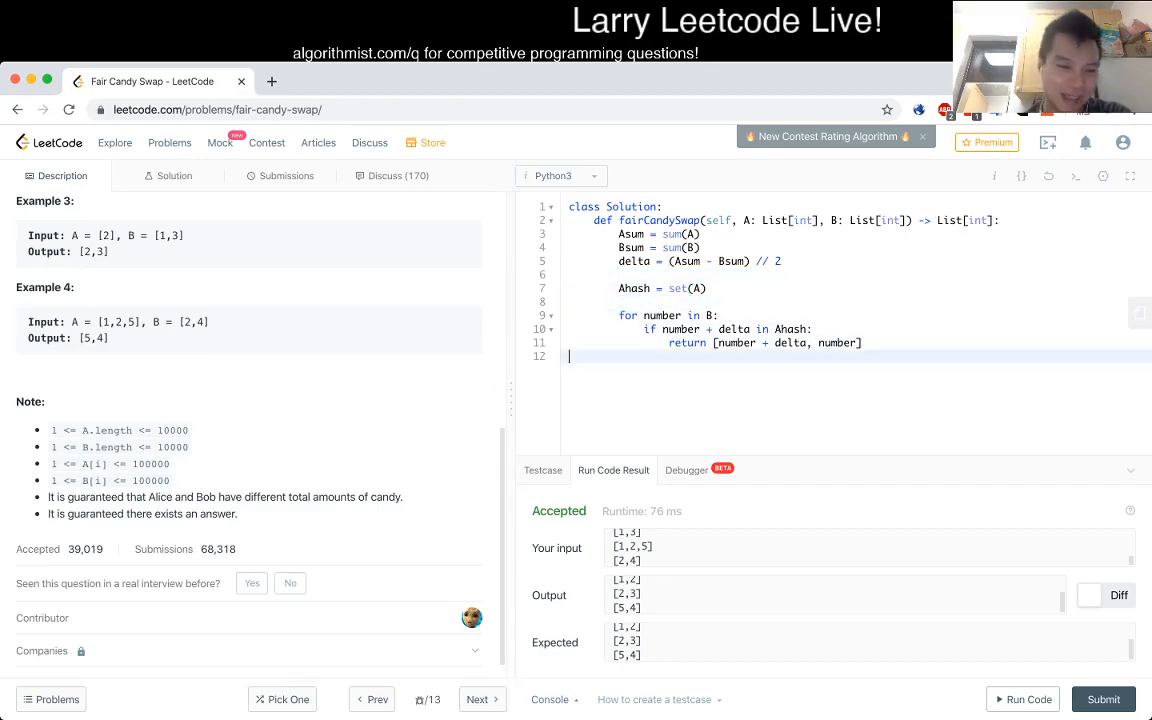
scroll("up", 3)
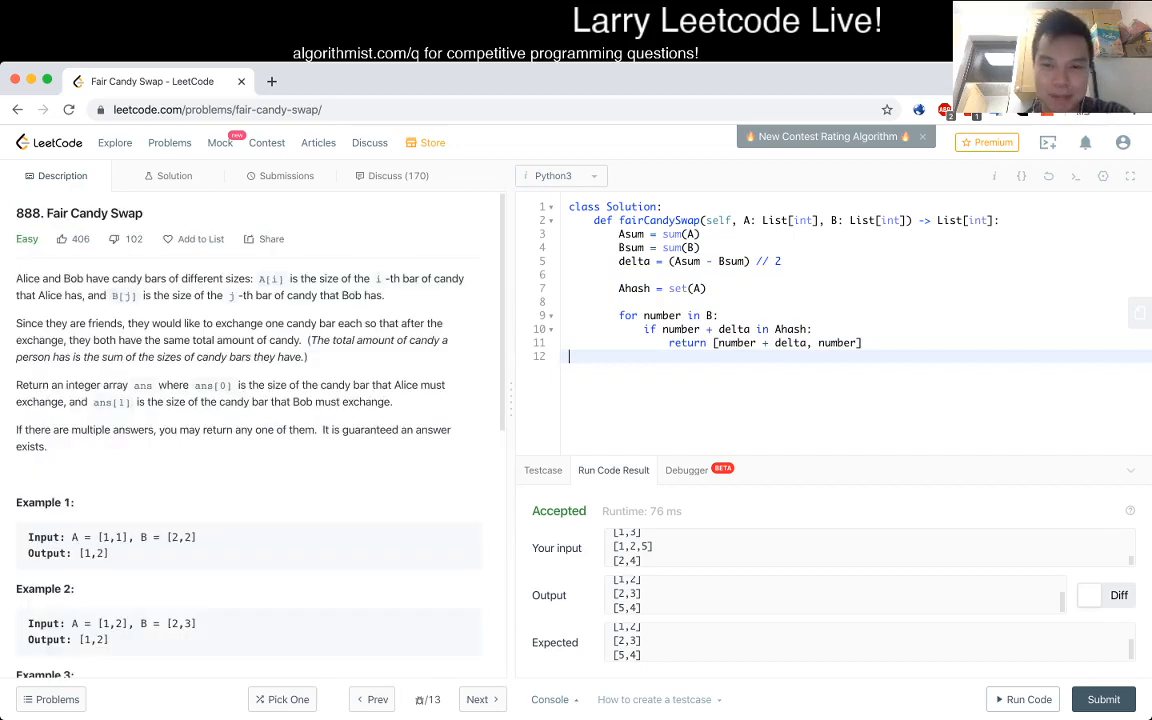